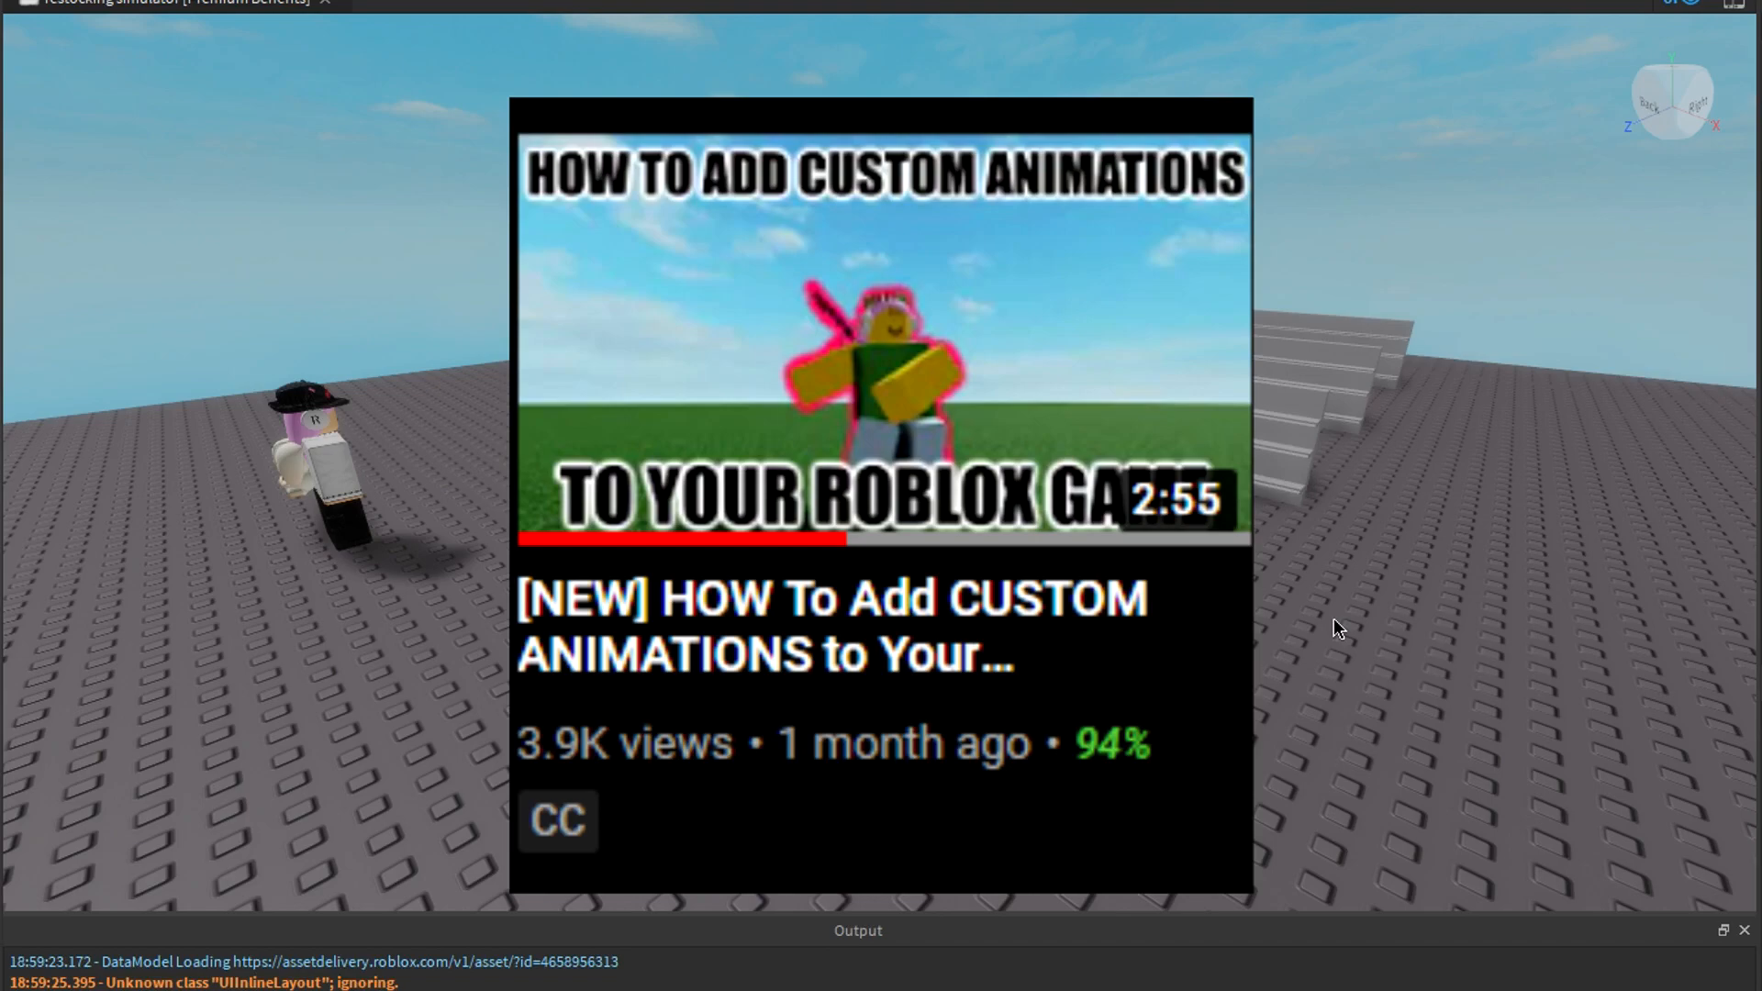
pyautogui.moveTo(1330, 625)
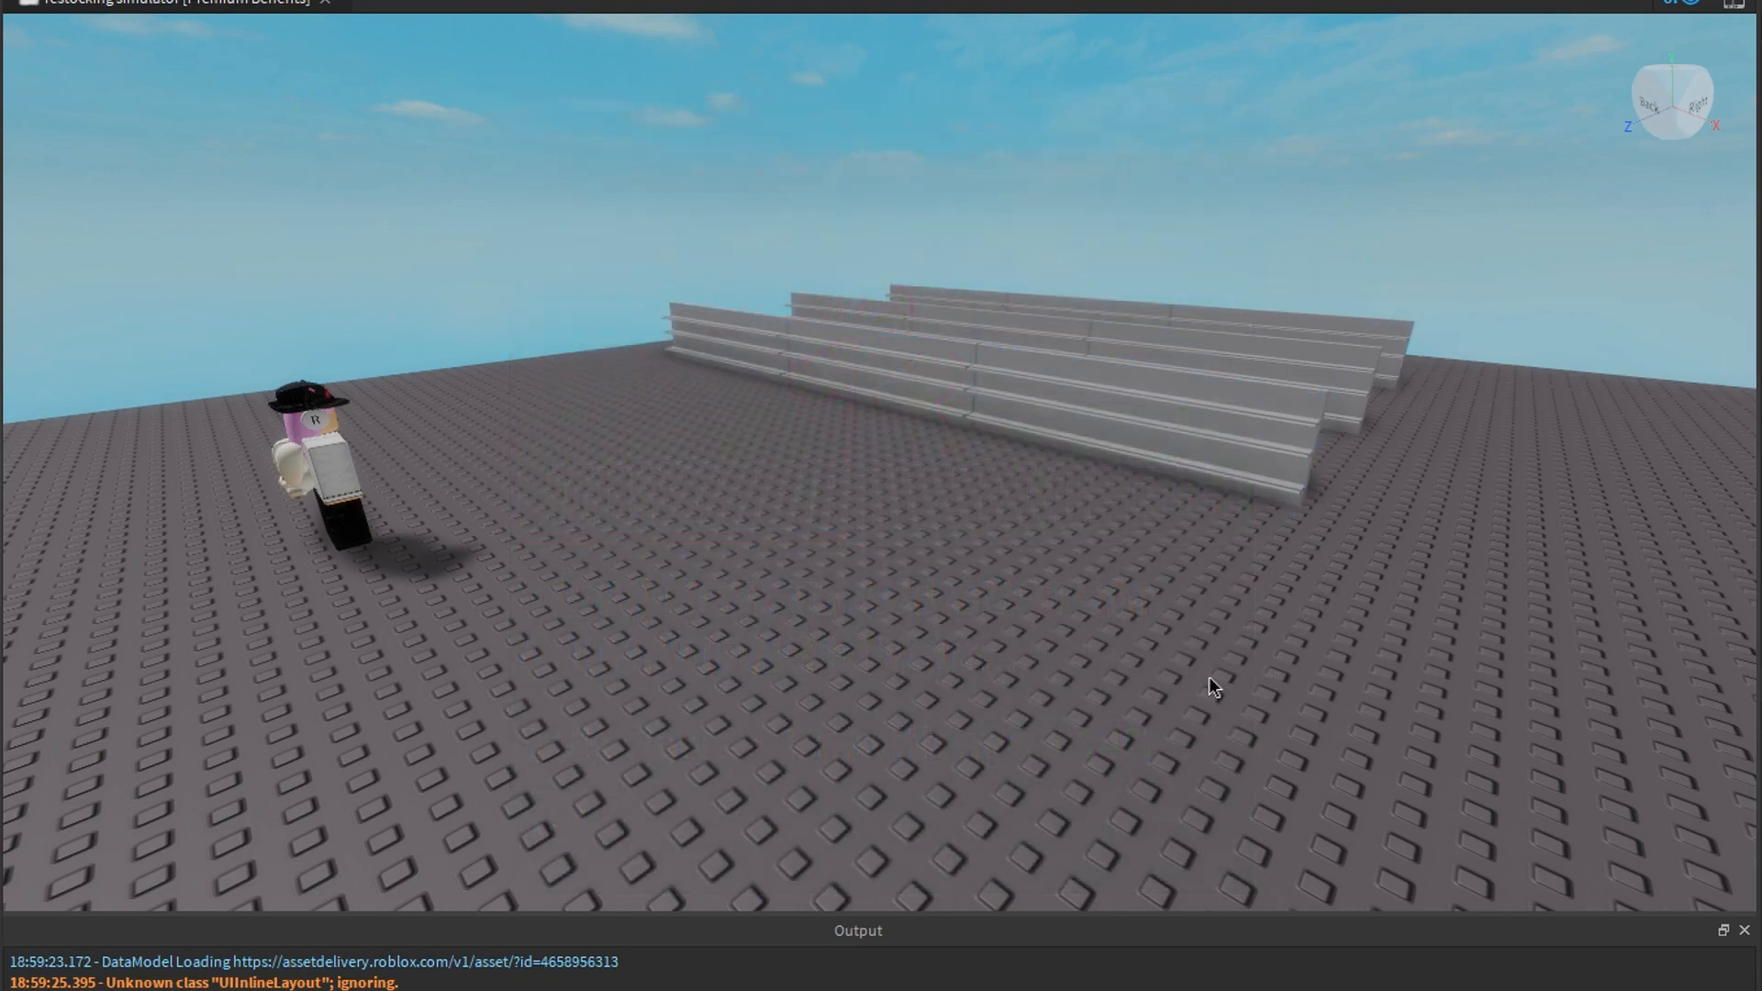
pyautogui.moveTo(1084, 559)
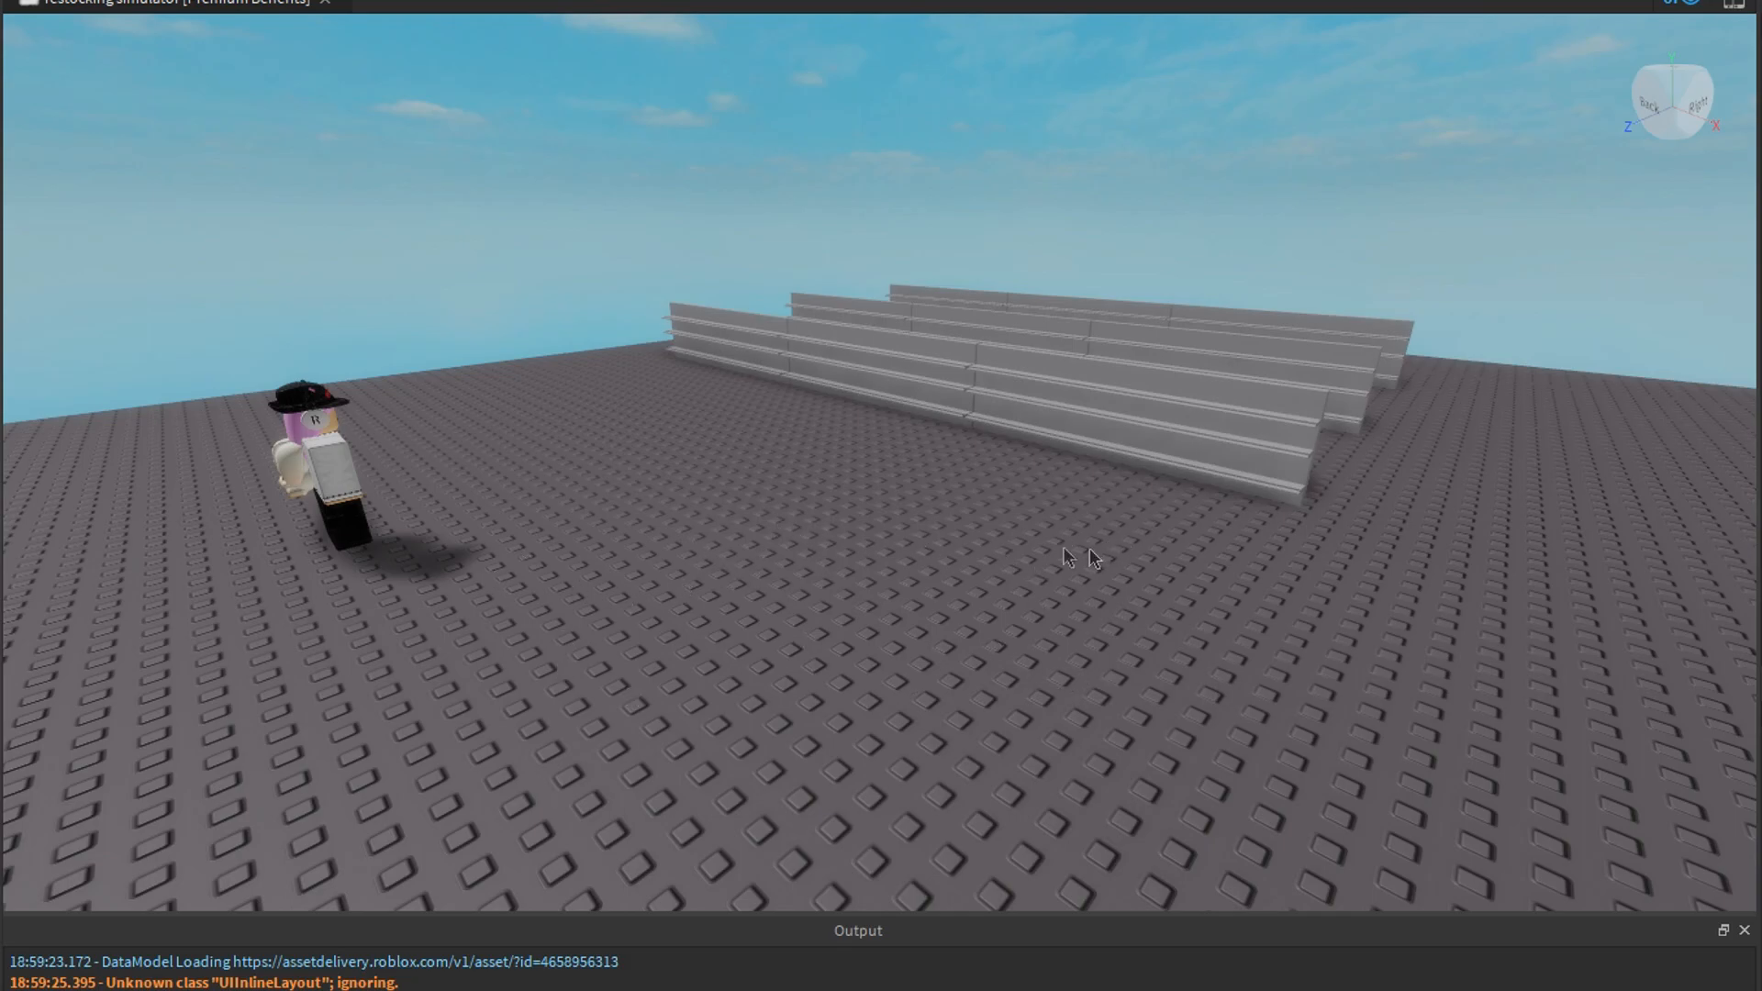
pyautogui.moveTo(905, 549)
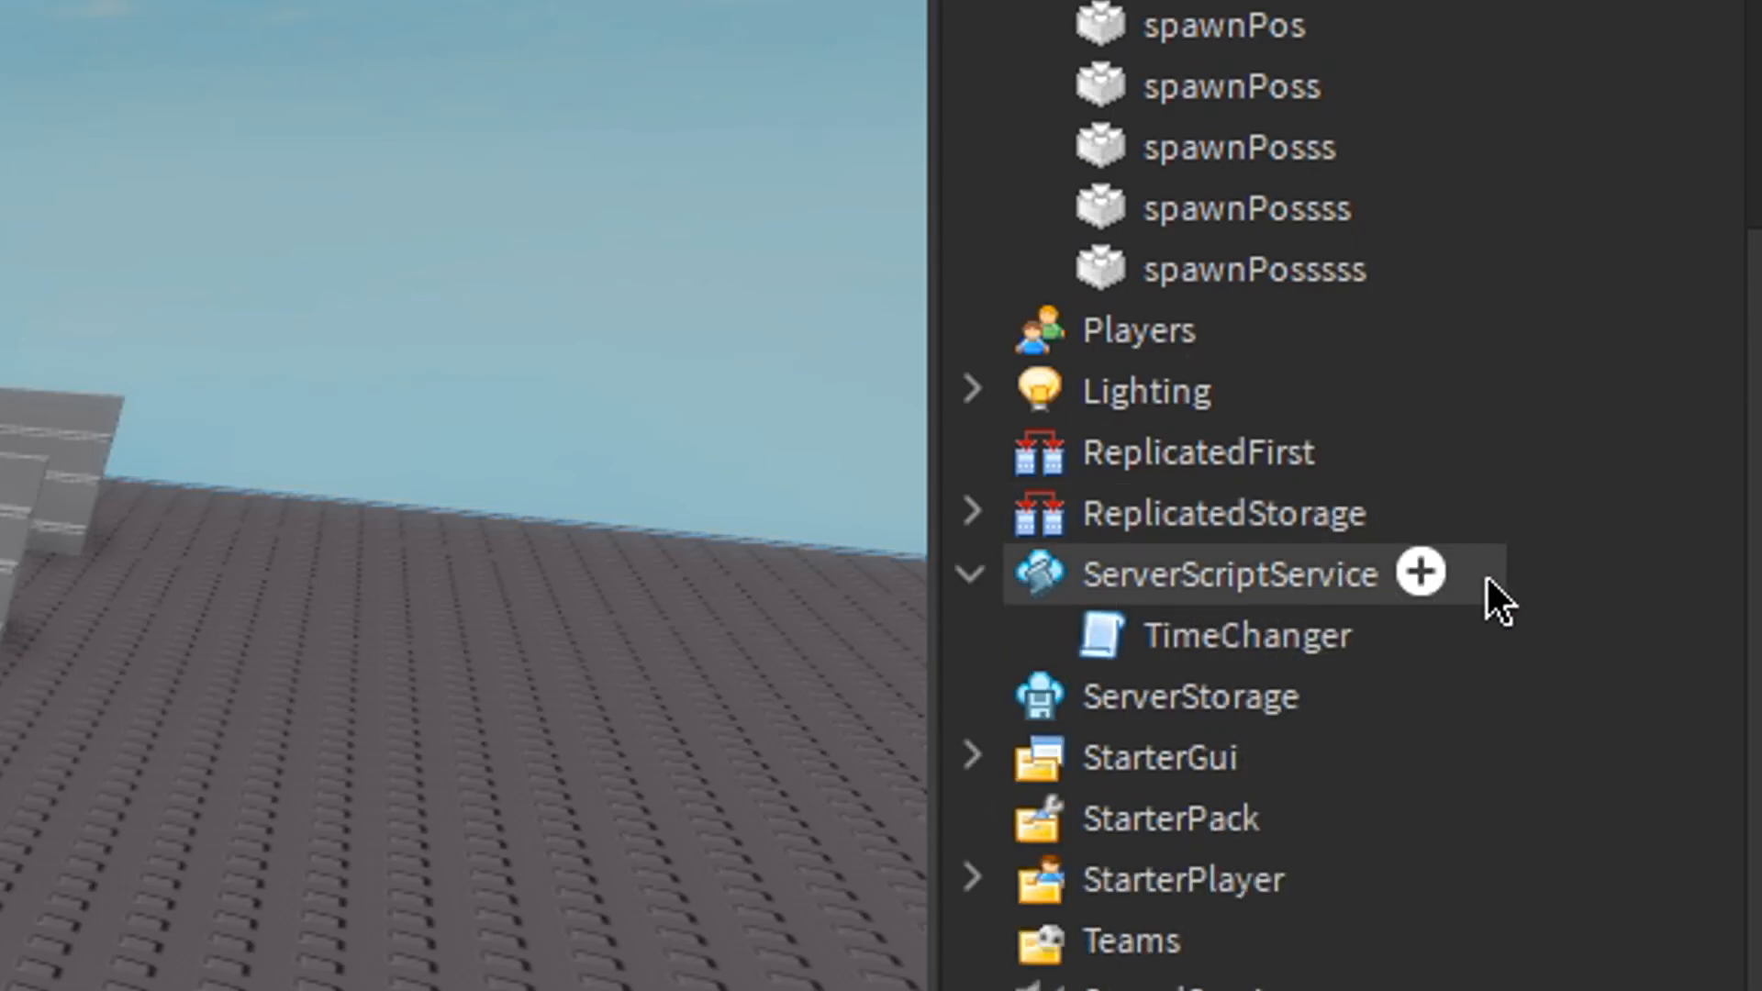
# Add a server script named AnimationOverride to ServerScriptService and position the cursor at line 3's end
pyautogui.click(1417, 572)
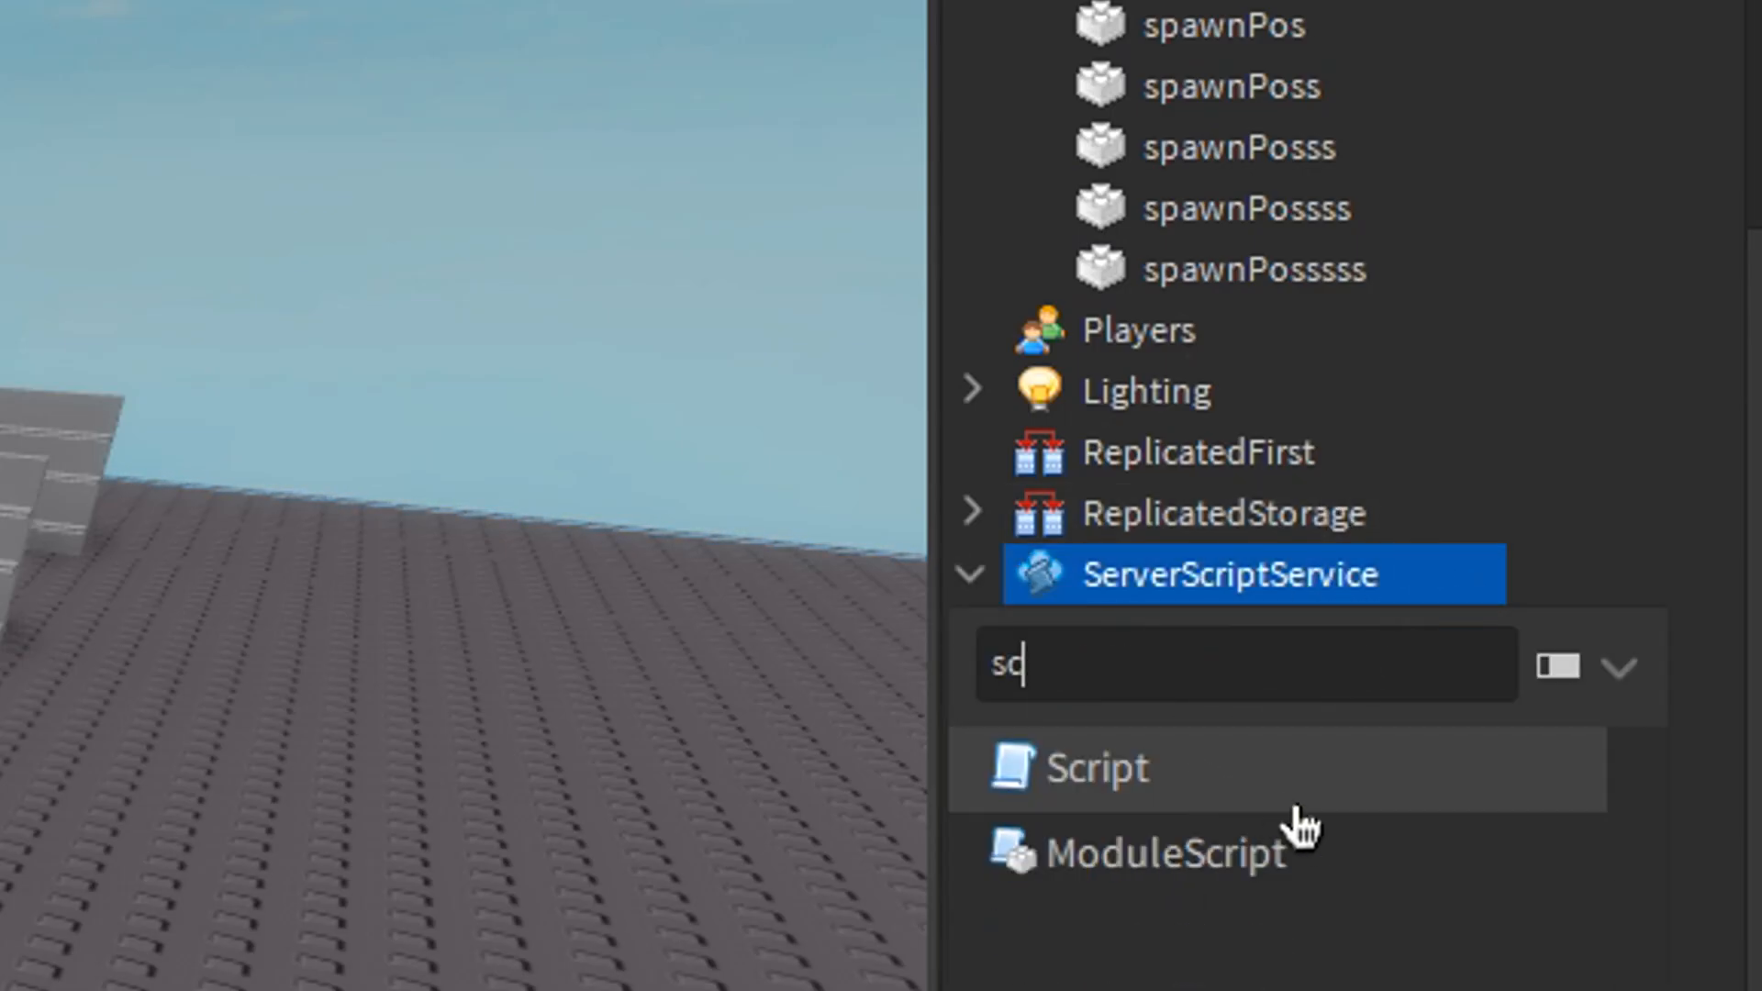
pyautogui.click(1101, 767)
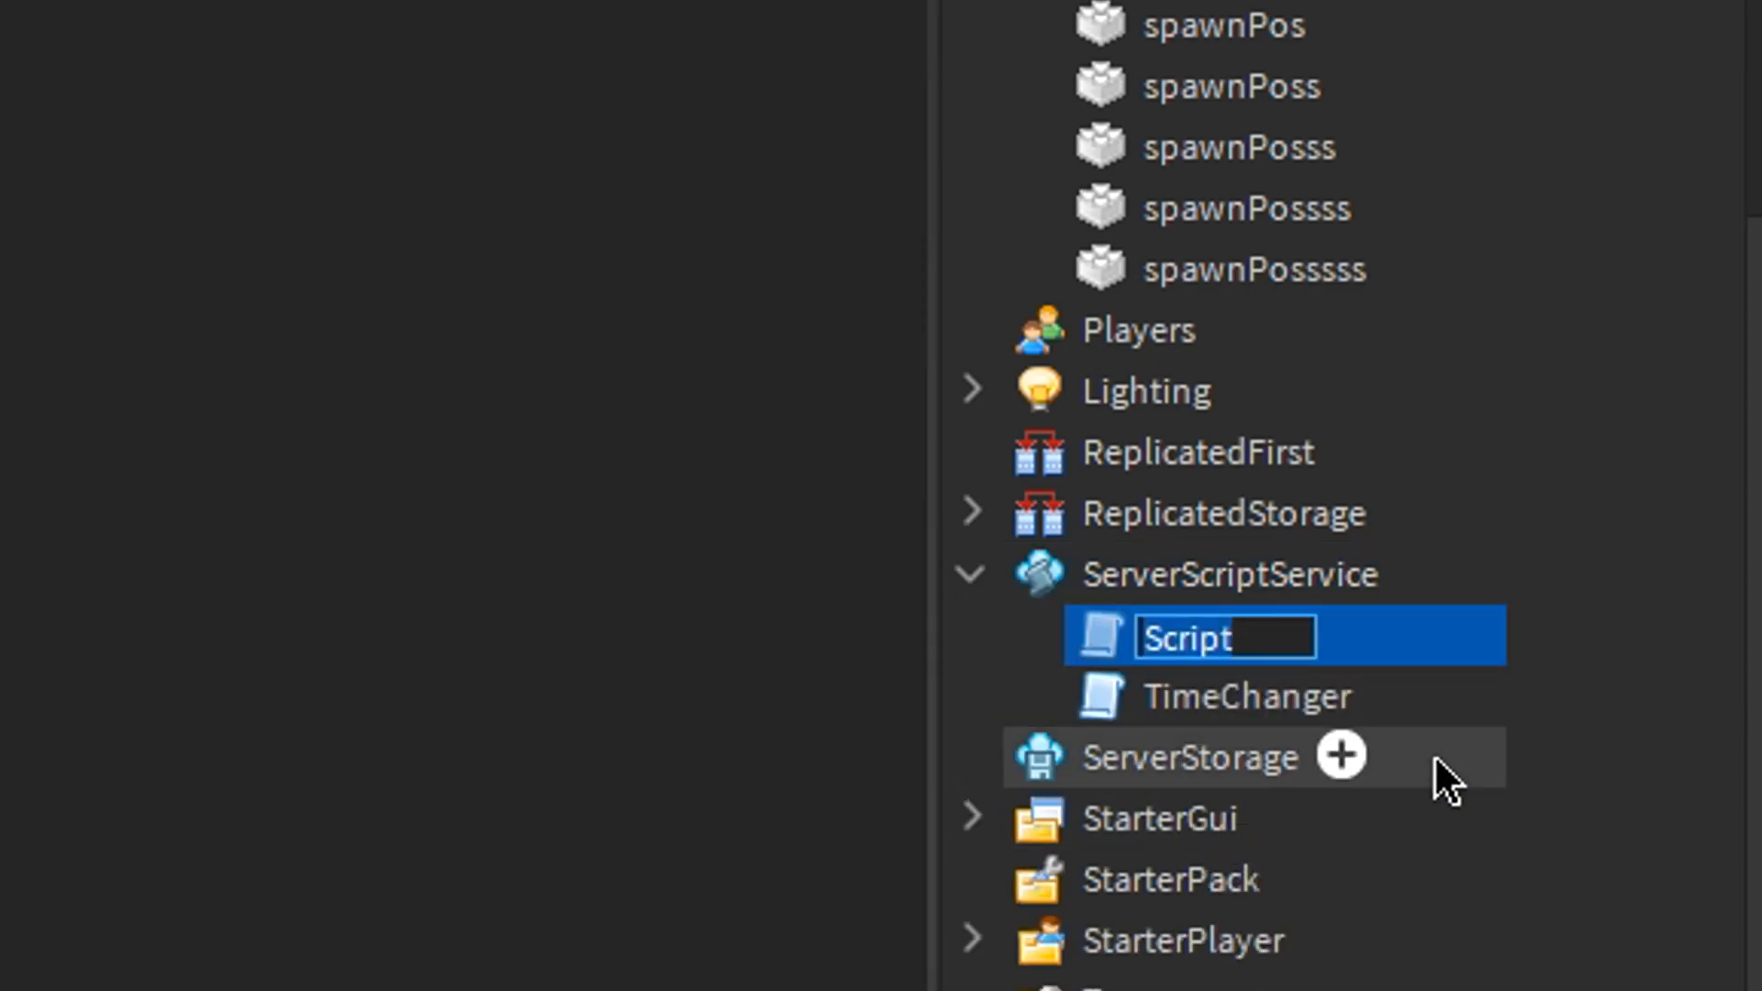
pyautogui.write('AnimationOverr')
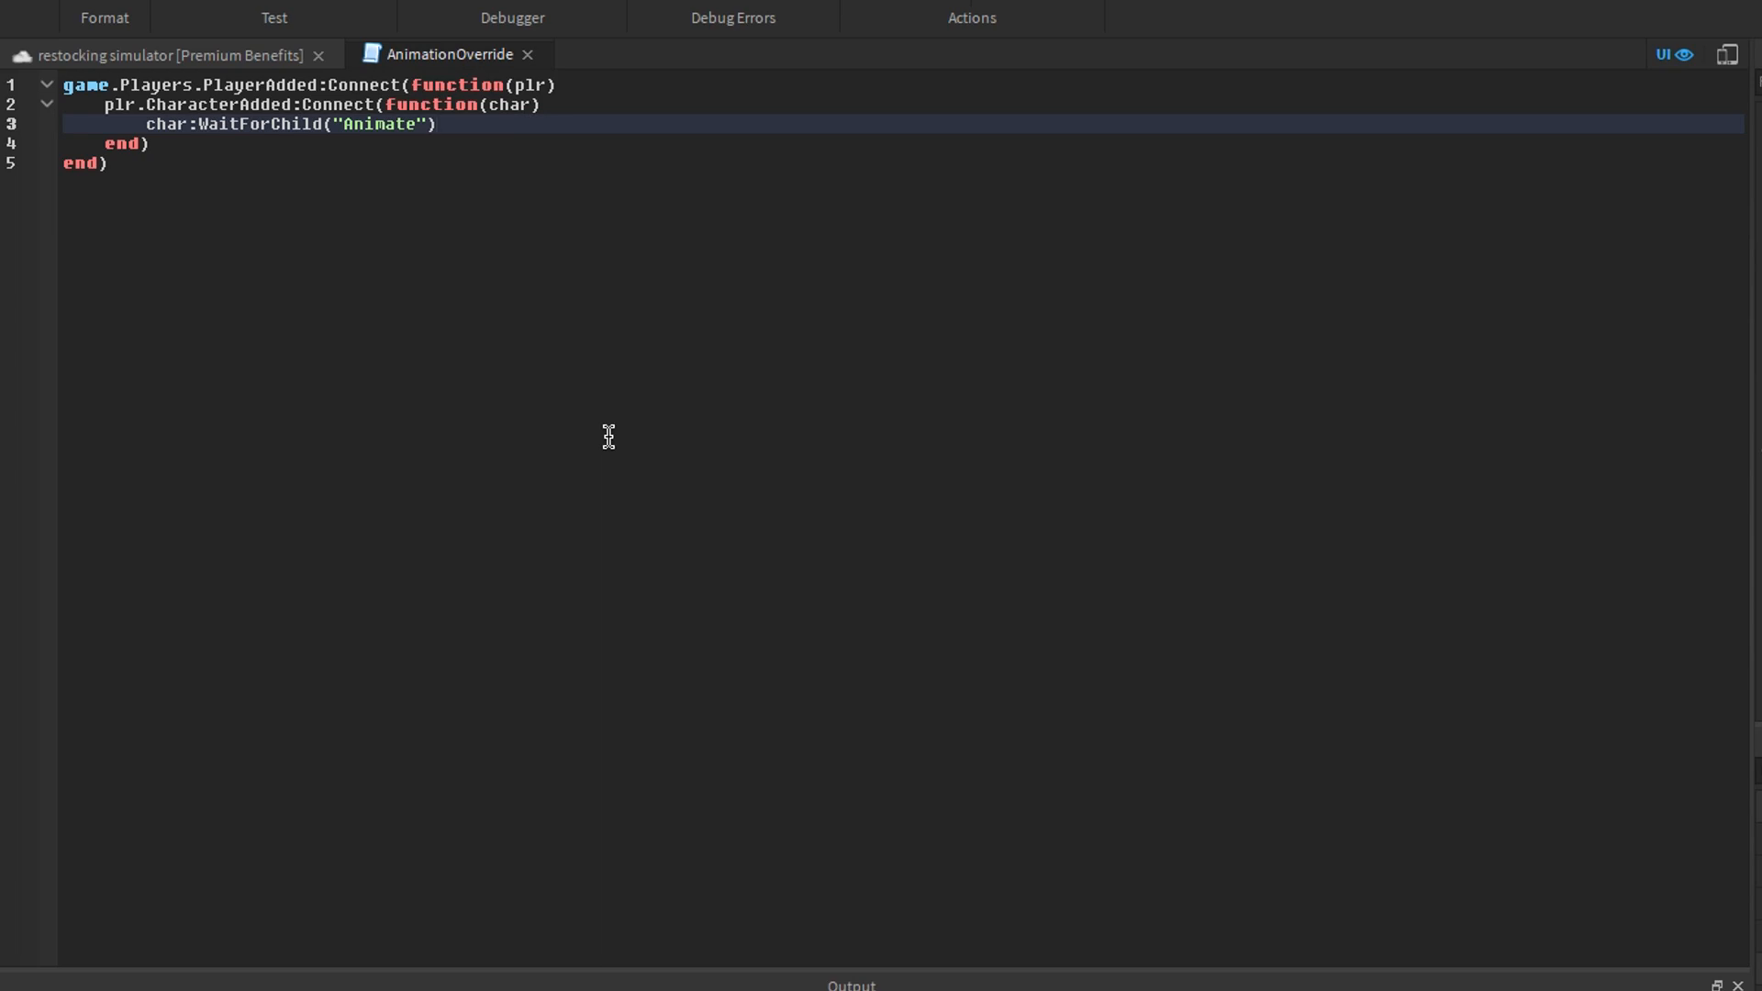
pyautogui.moveTo(476, 157)
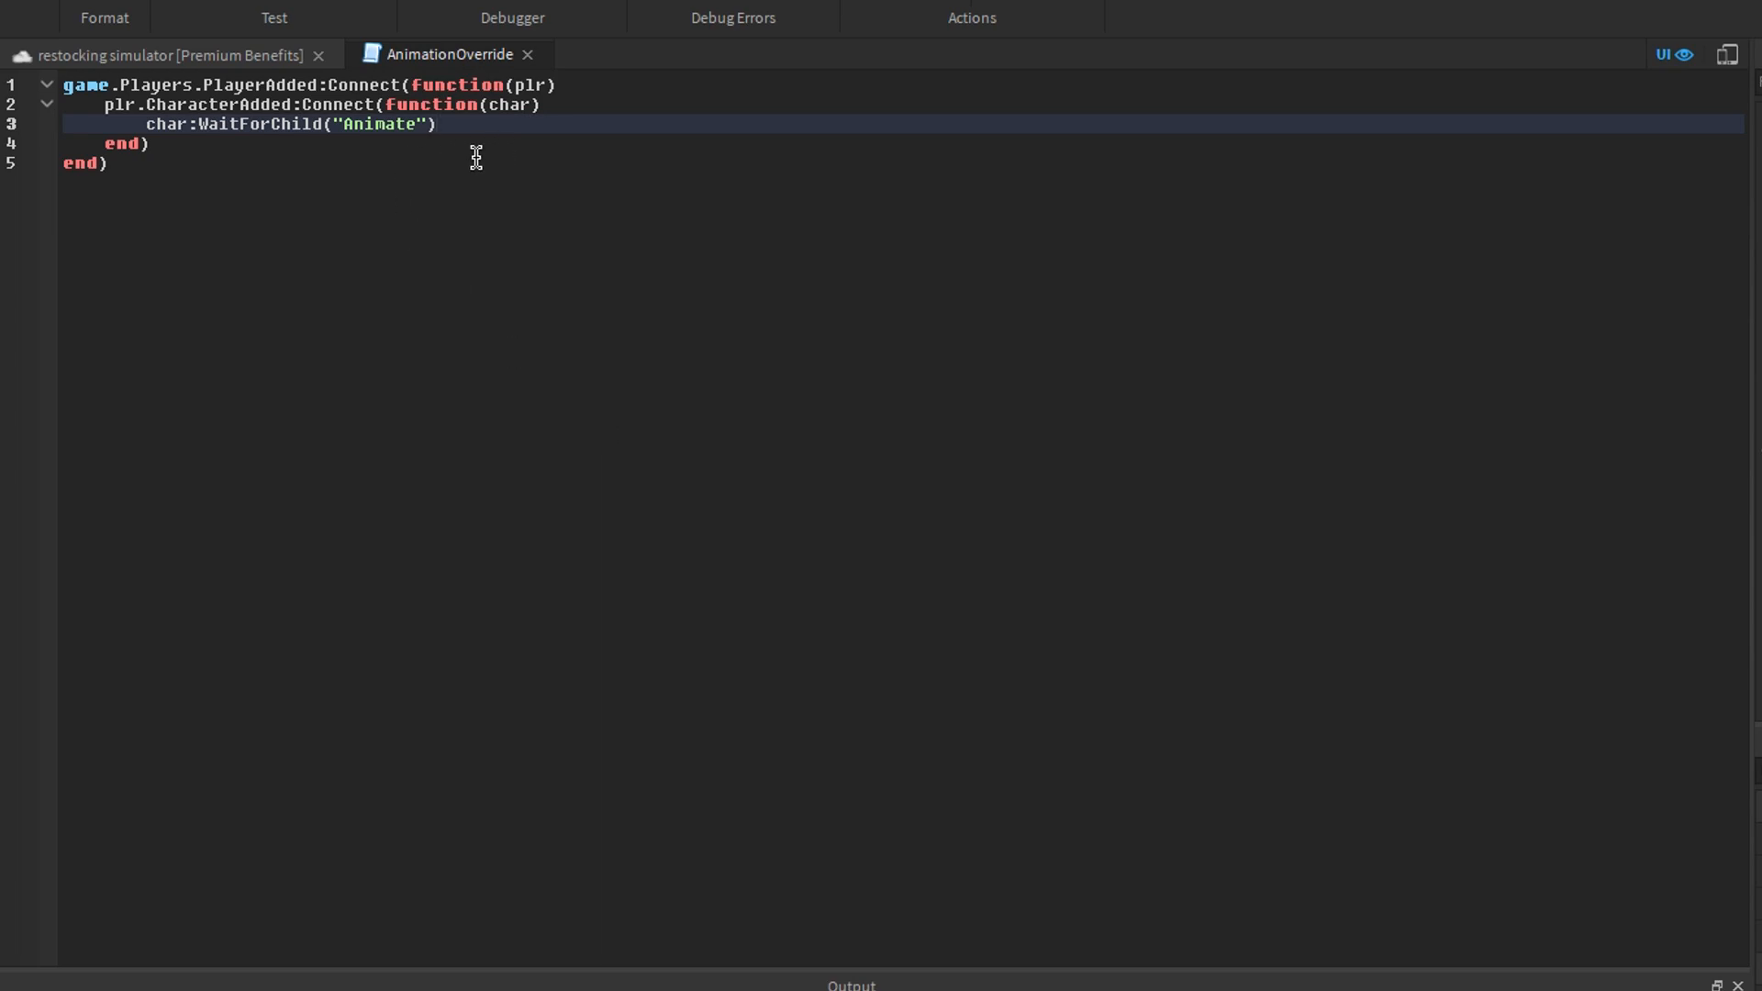
pyautogui.click(439, 124)
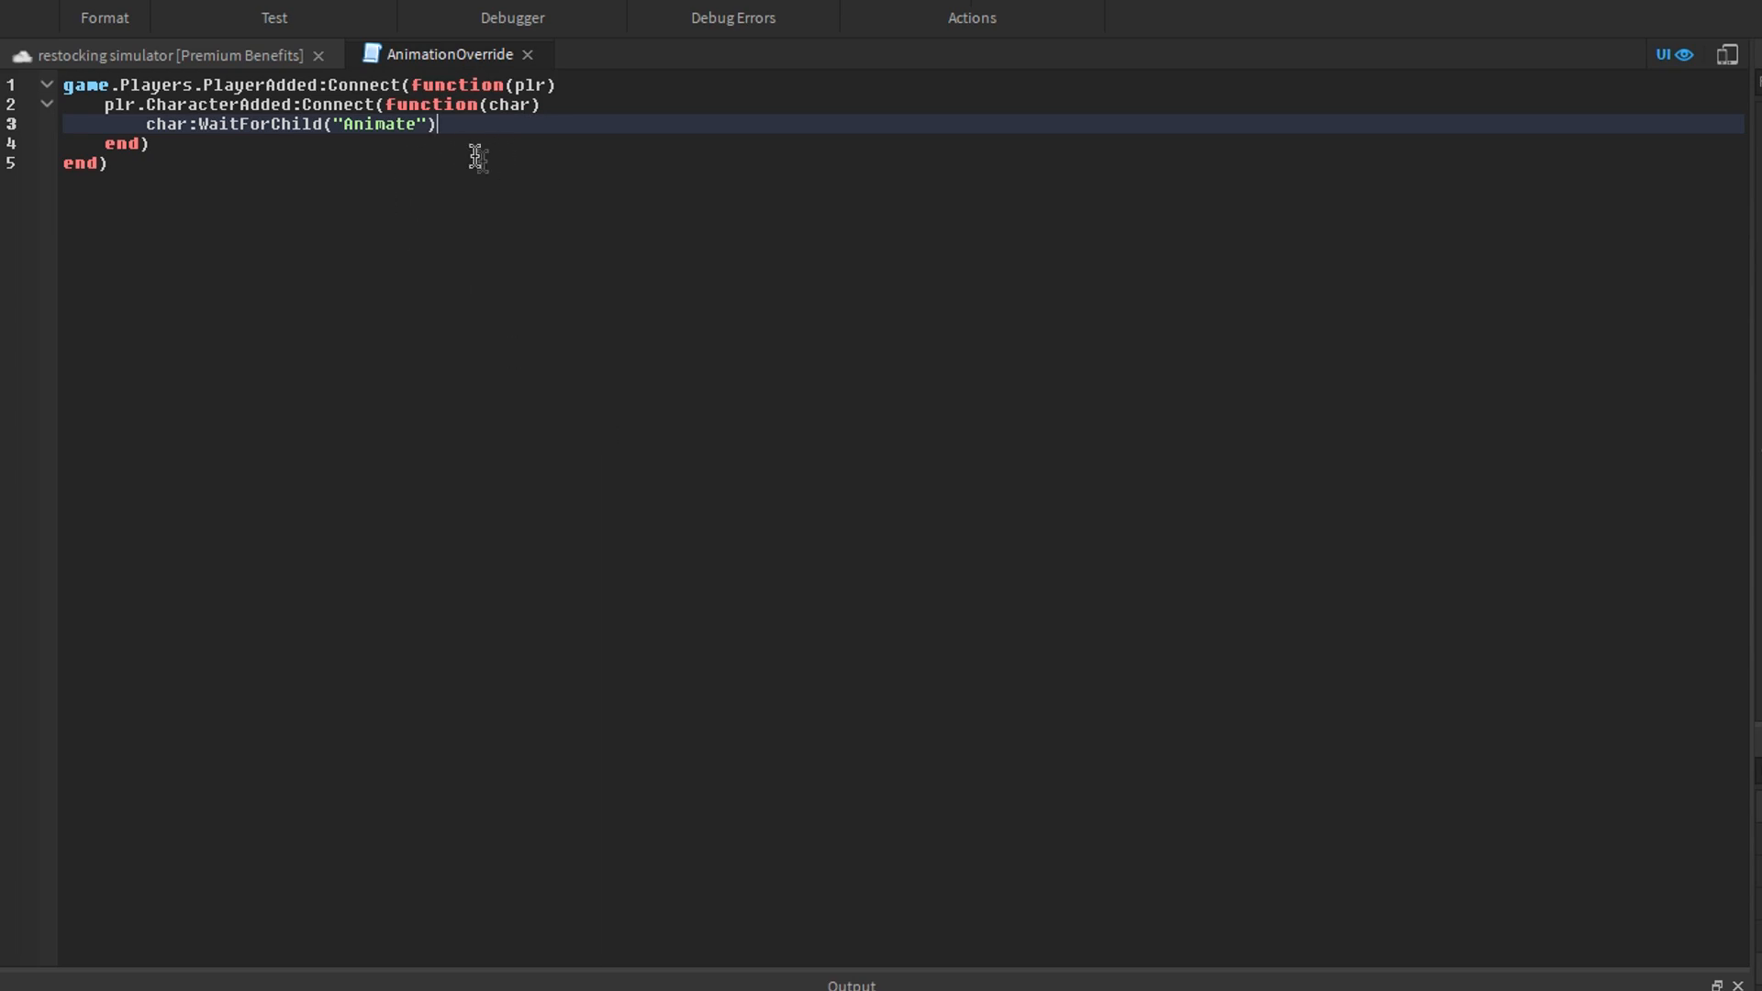
pyautogui.click(806, 16)
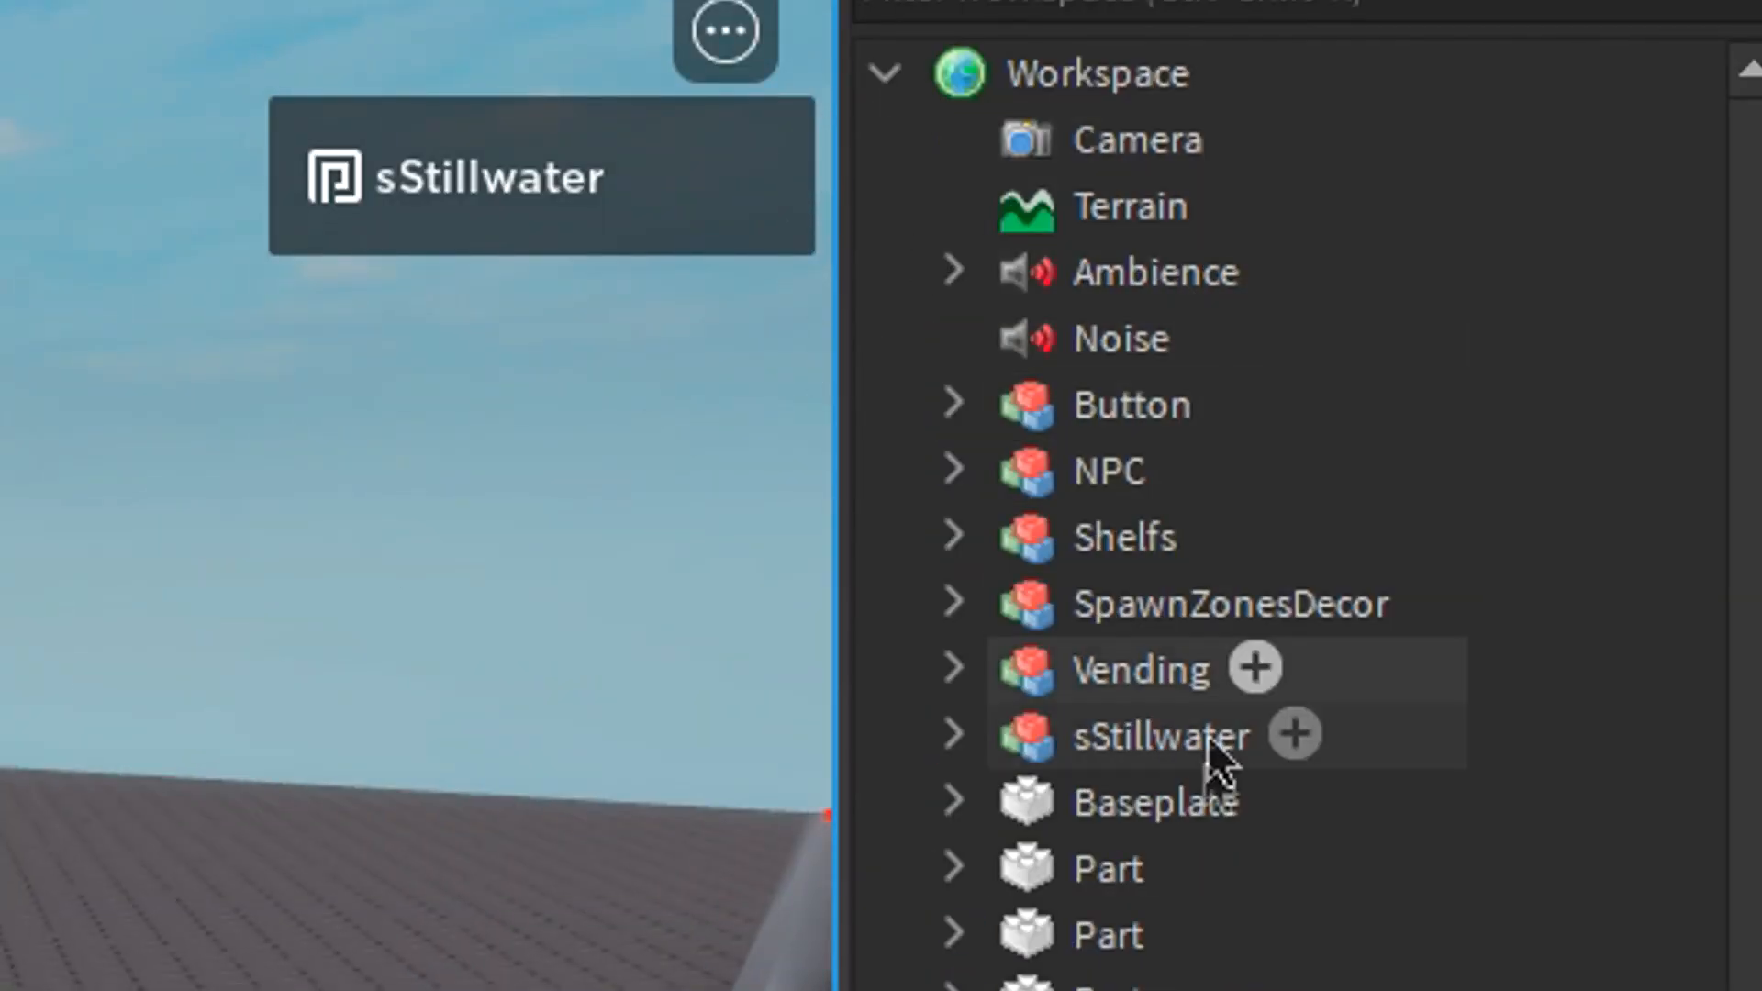
pyautogui.moveTo(989, 753)
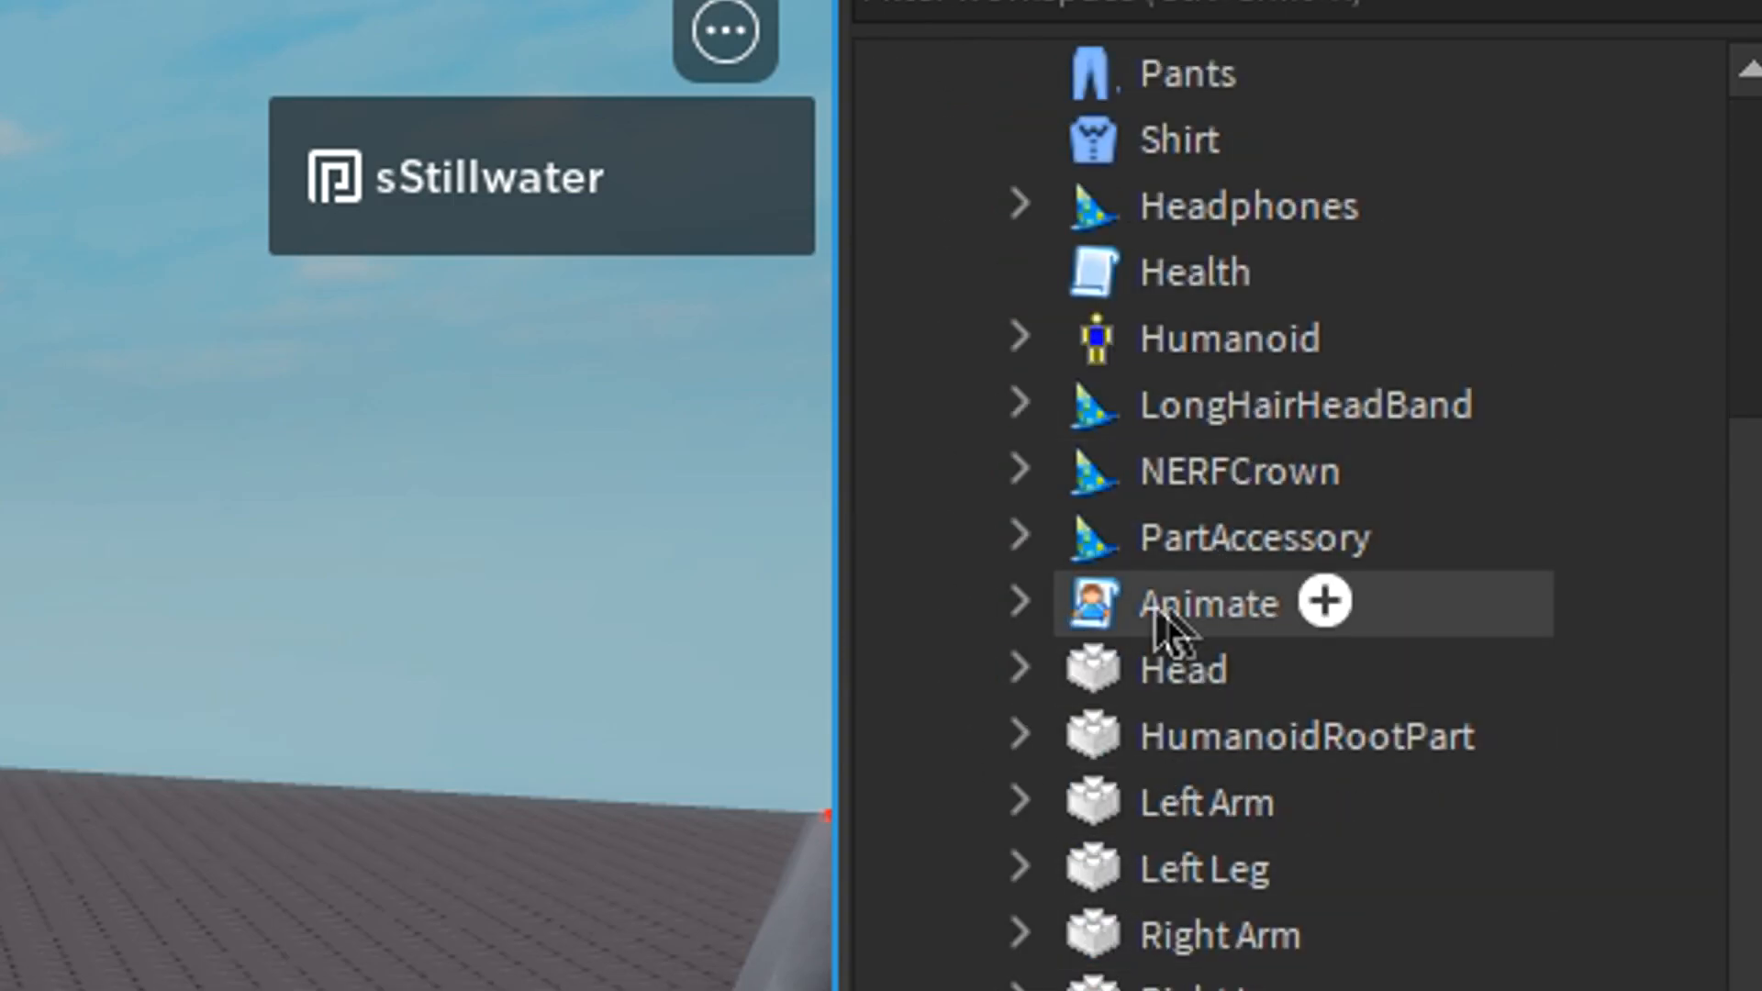
pyautogui.click(1021, 602)
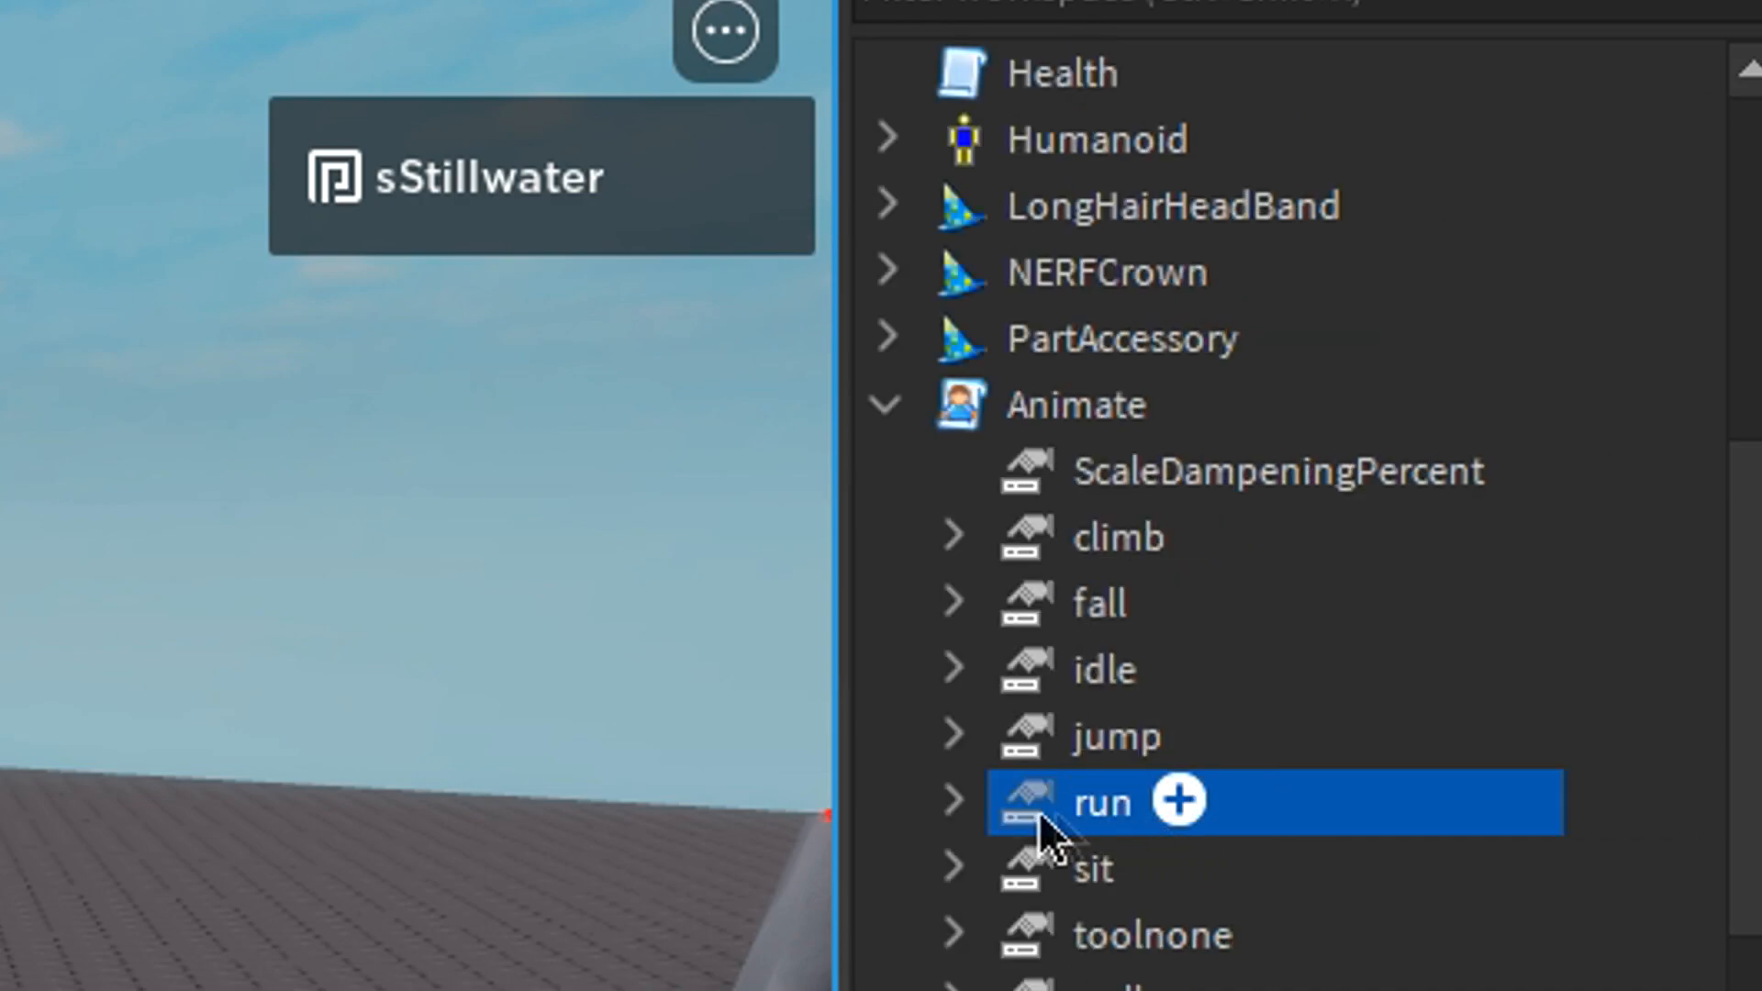
pyautogui.click(954, 800)
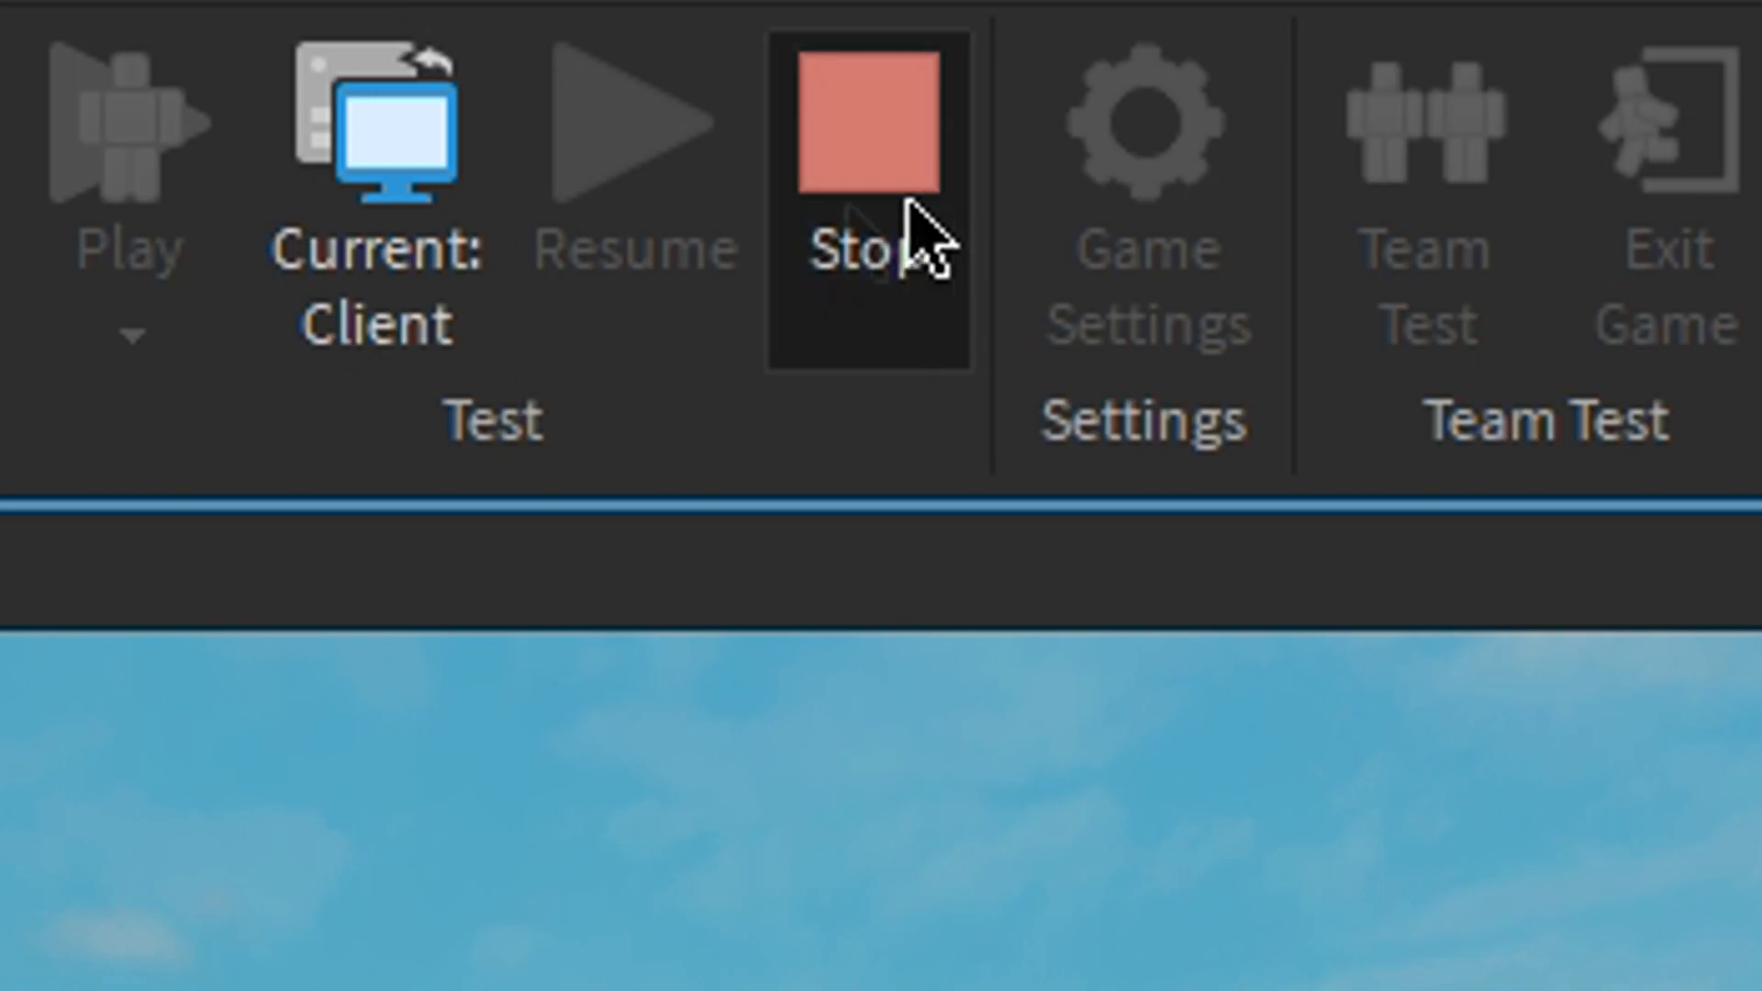
pyautogui.click(867, 124)
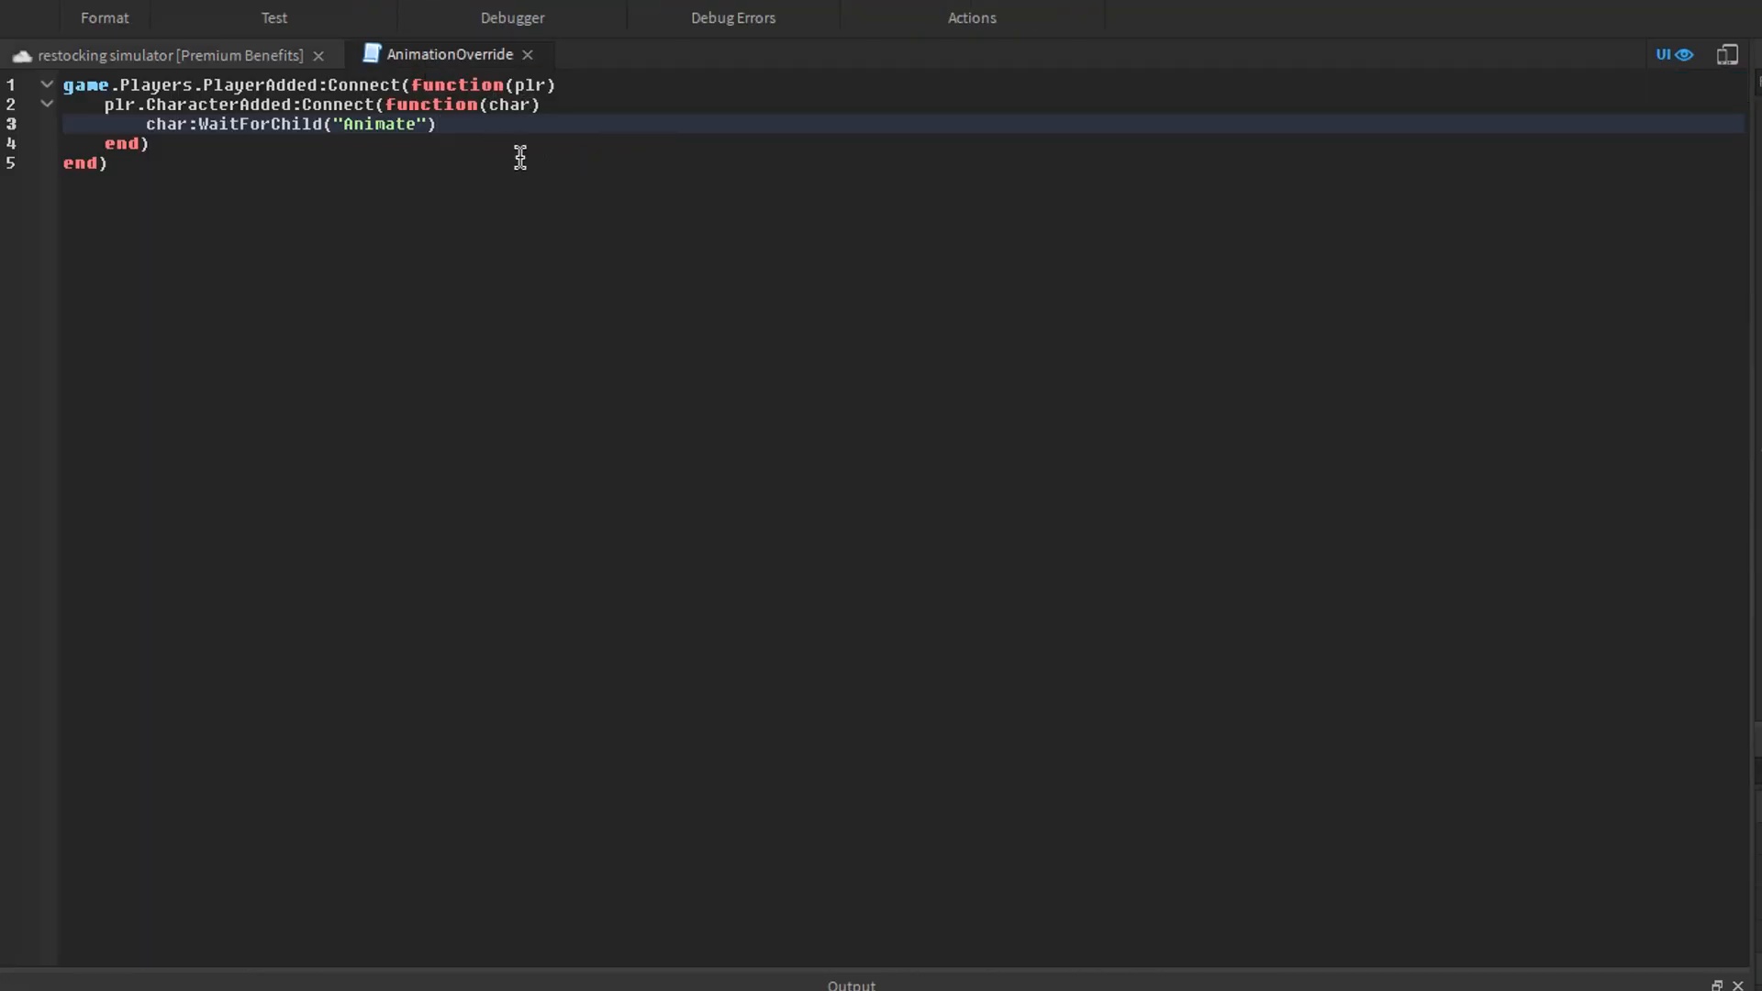
# Append .run.RunAnim.AnimationId = "rbxassetid://" to the Animate line
pyautogui.write('.run.R')
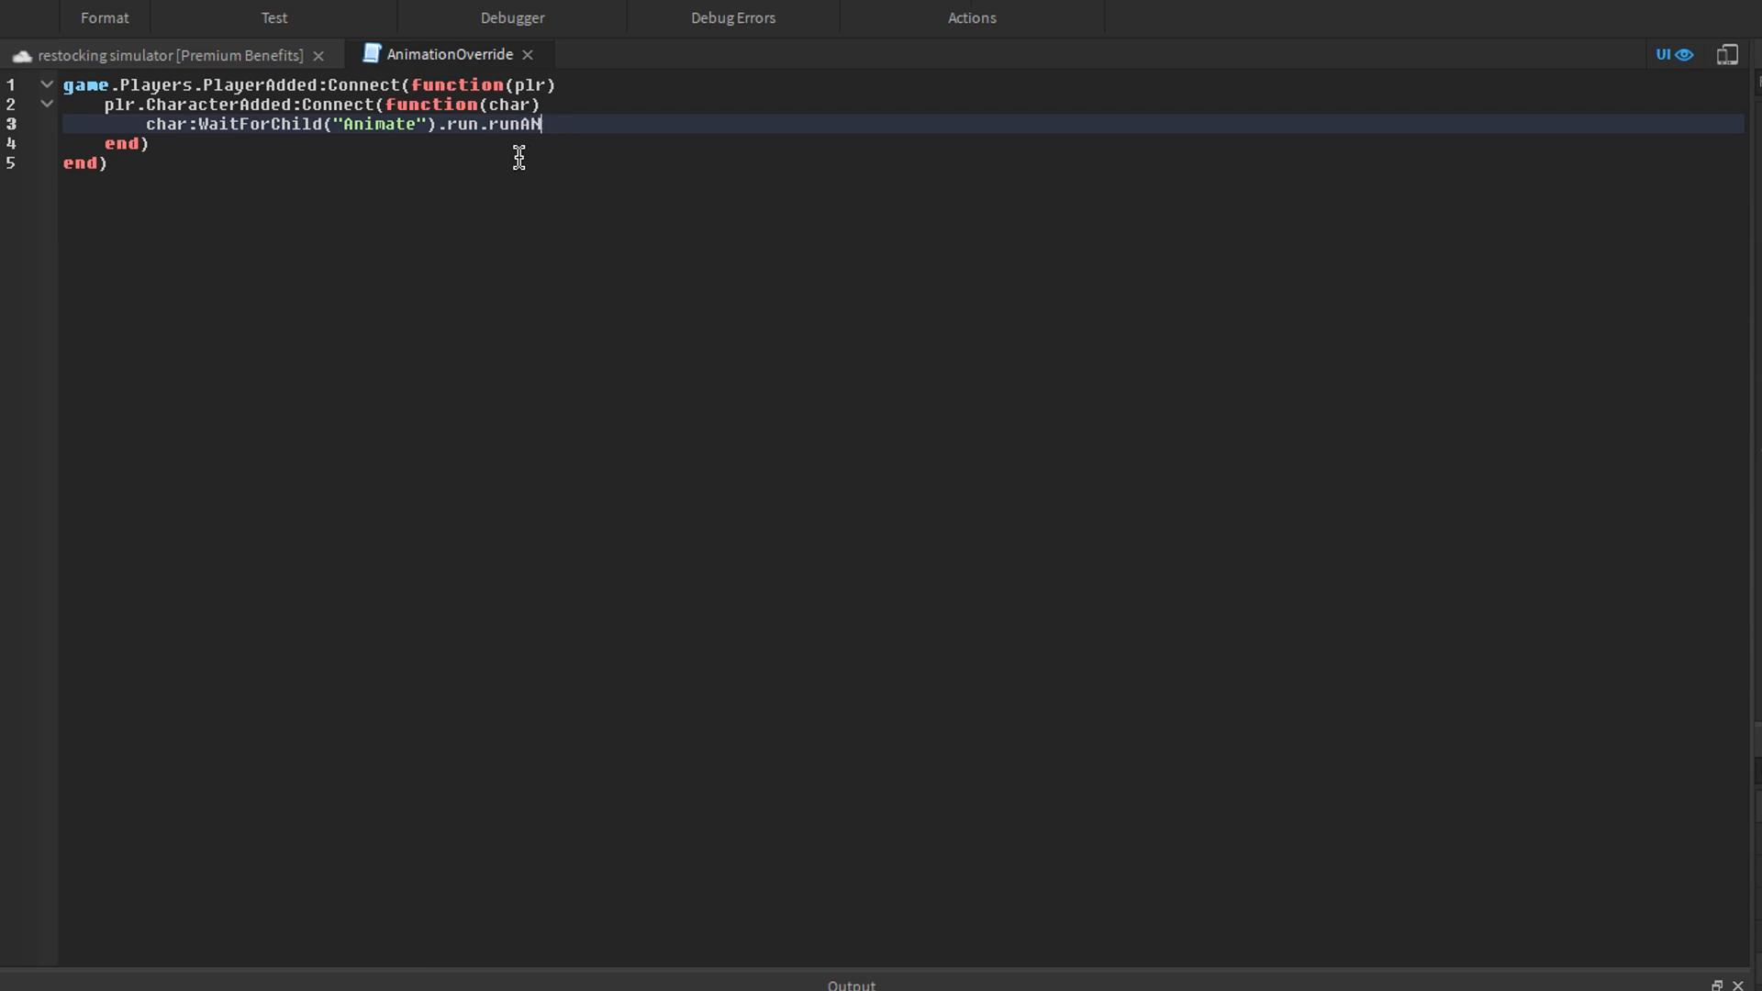
pyautogui.write('im')
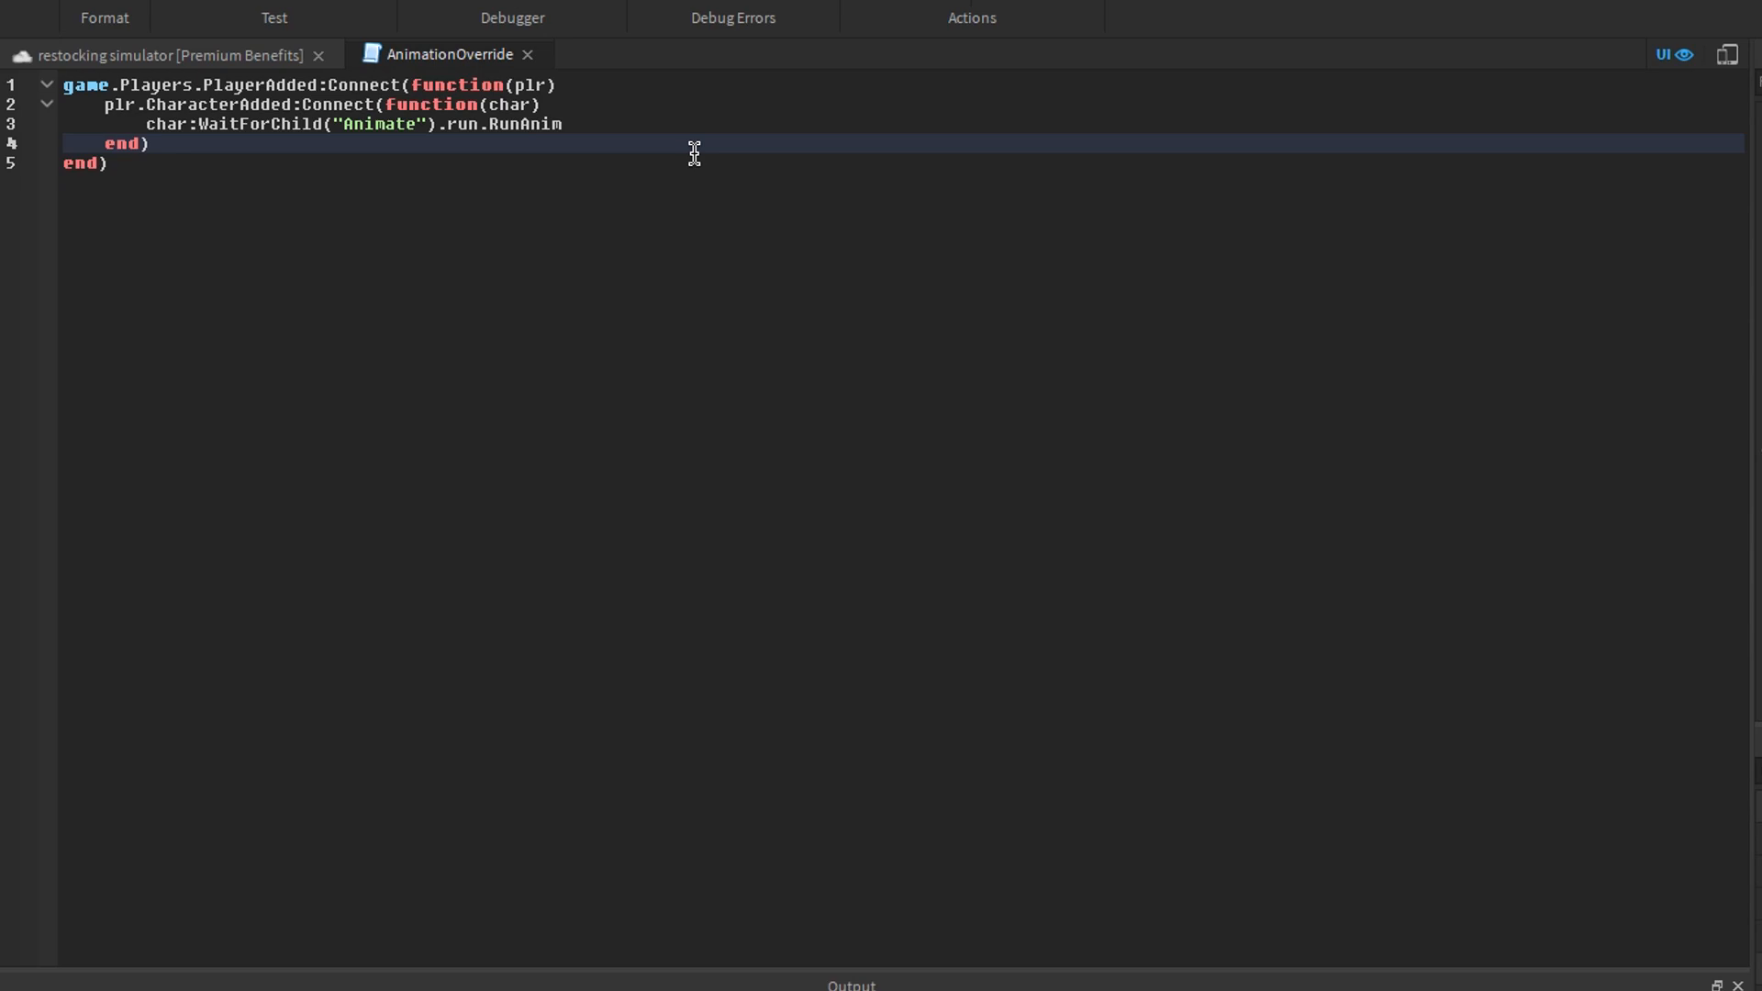
pyautogui.write('.An')
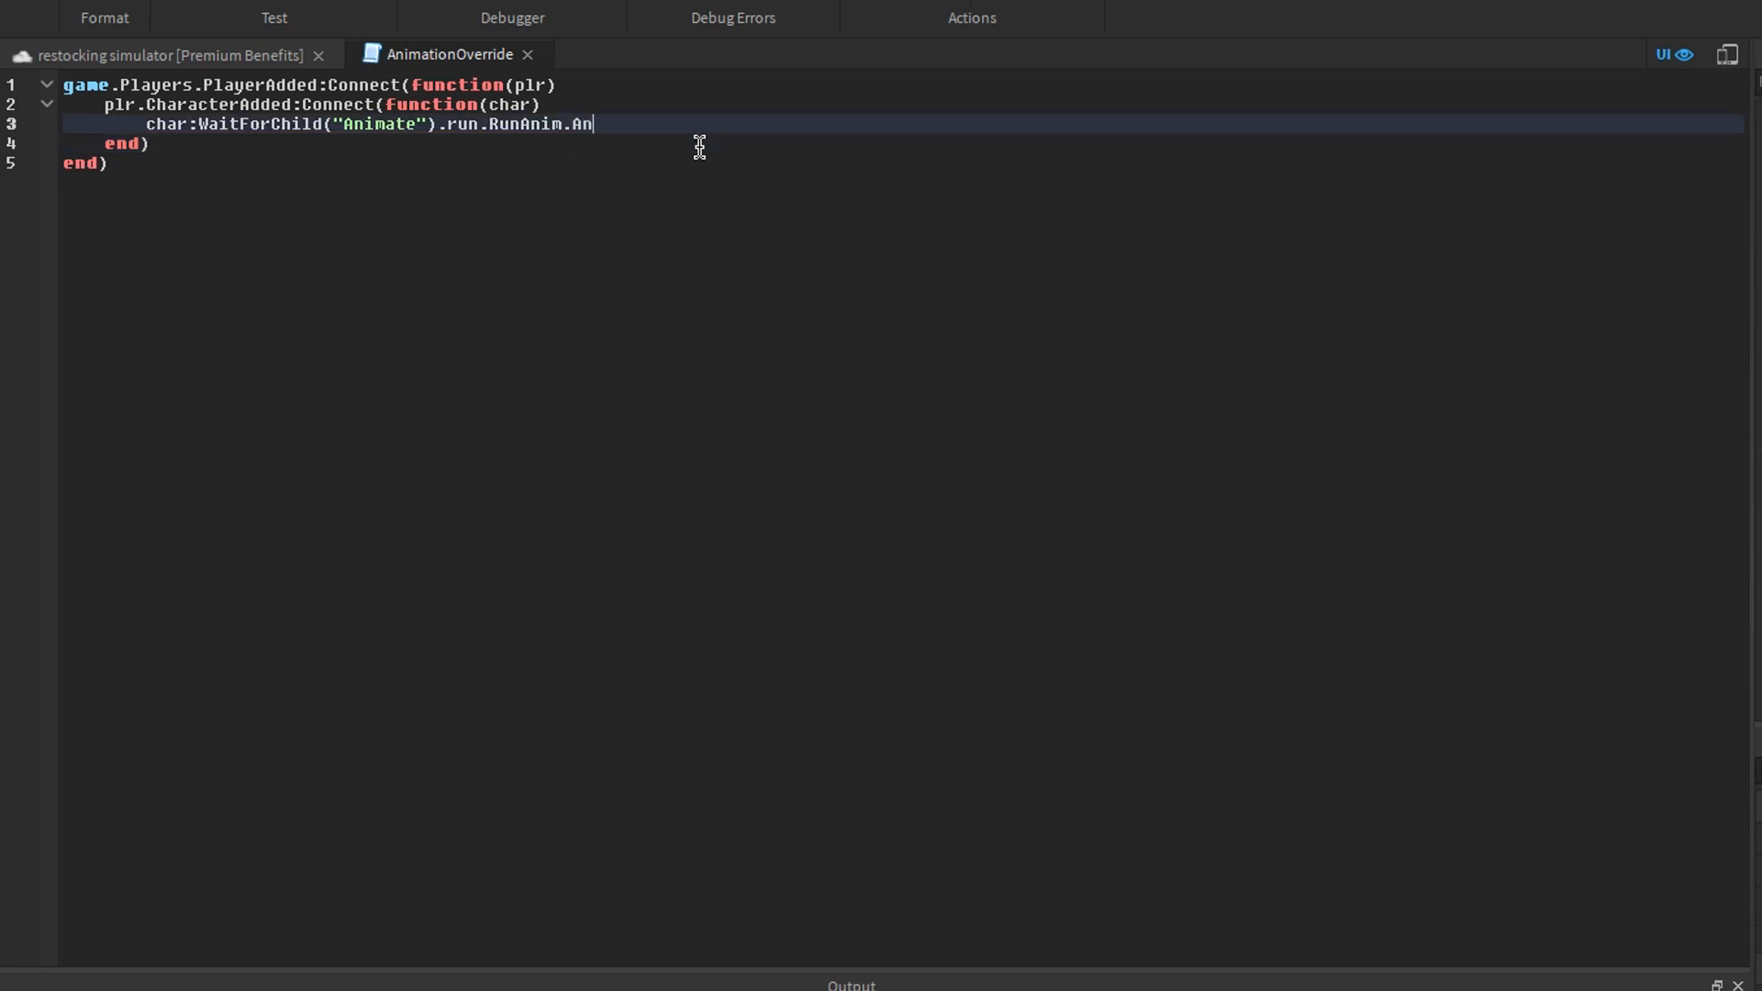
pyautogui.write('imationId = ""')
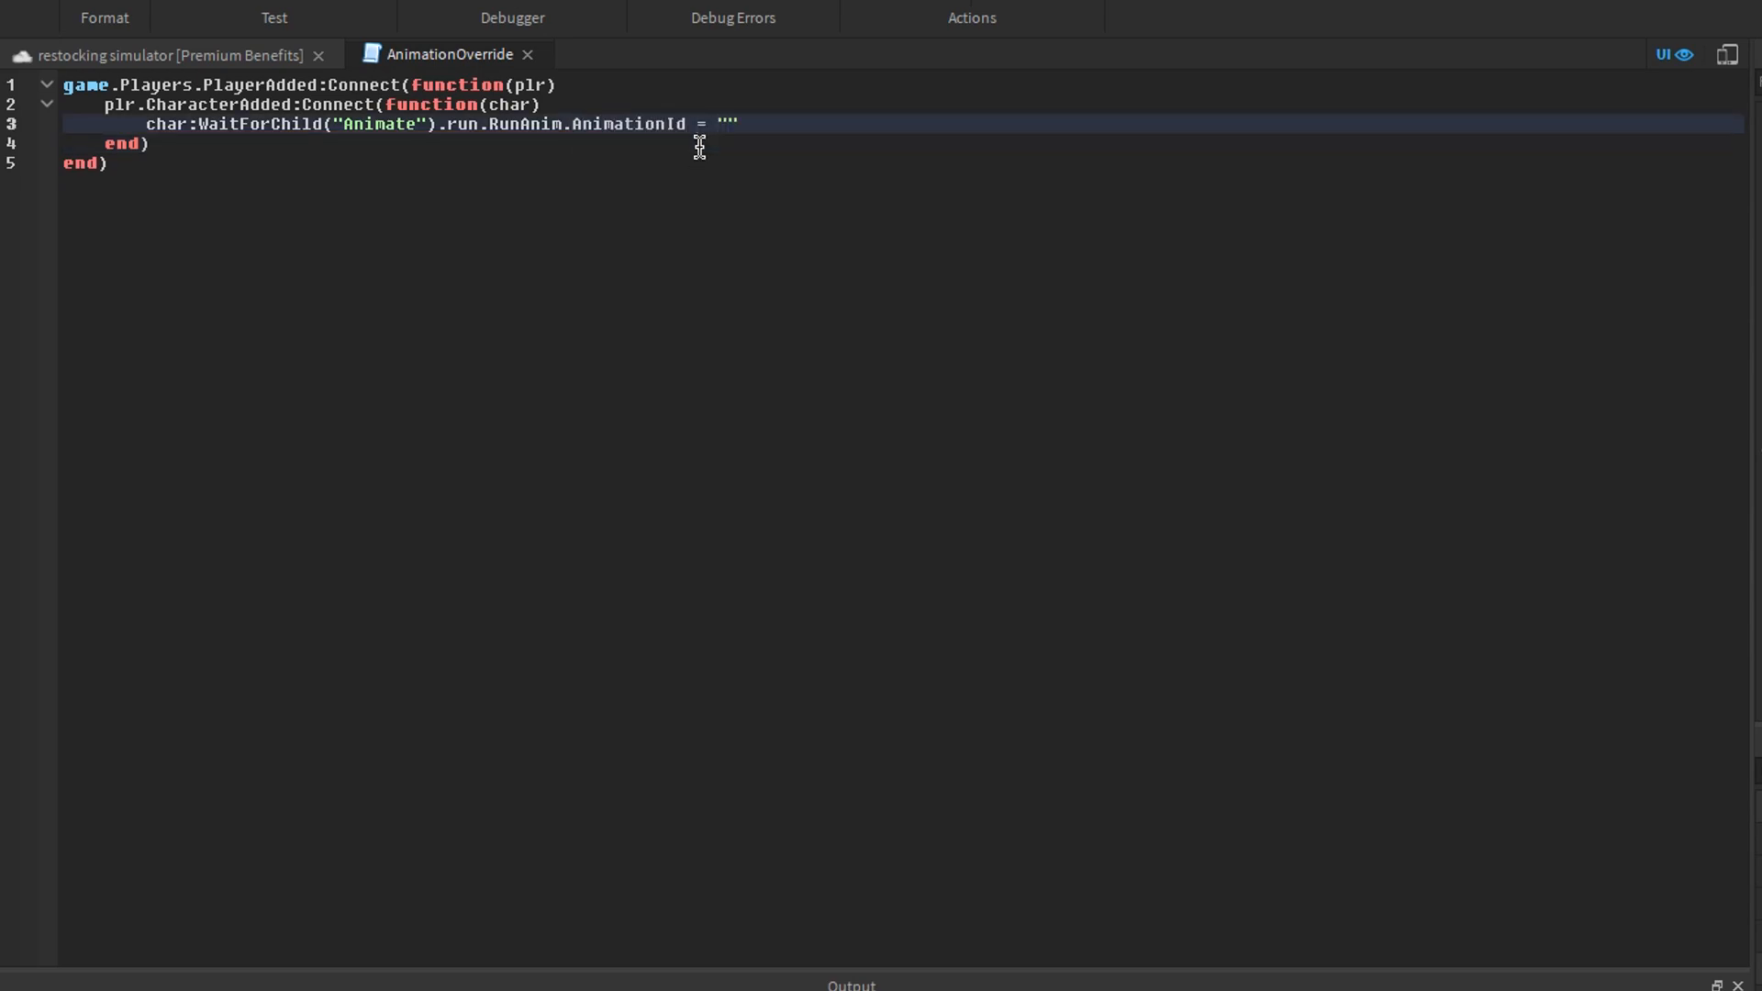
pyautogui.write('rbxassetid')
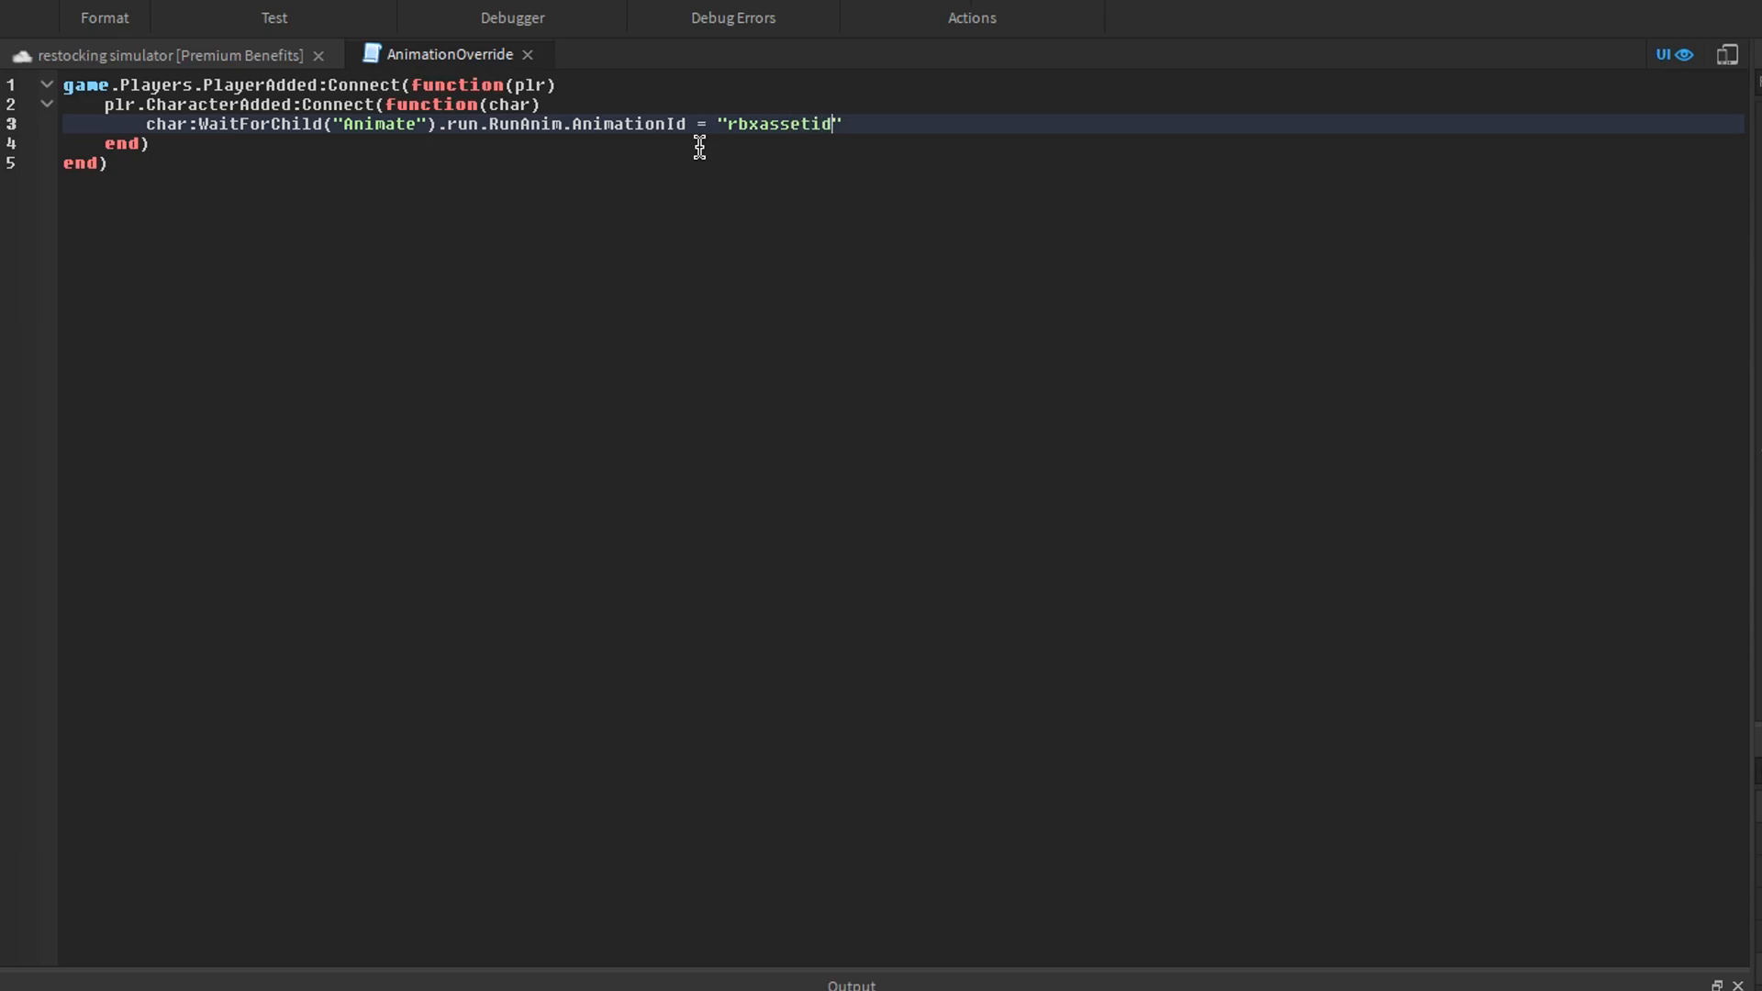
pyautogui.write('://')
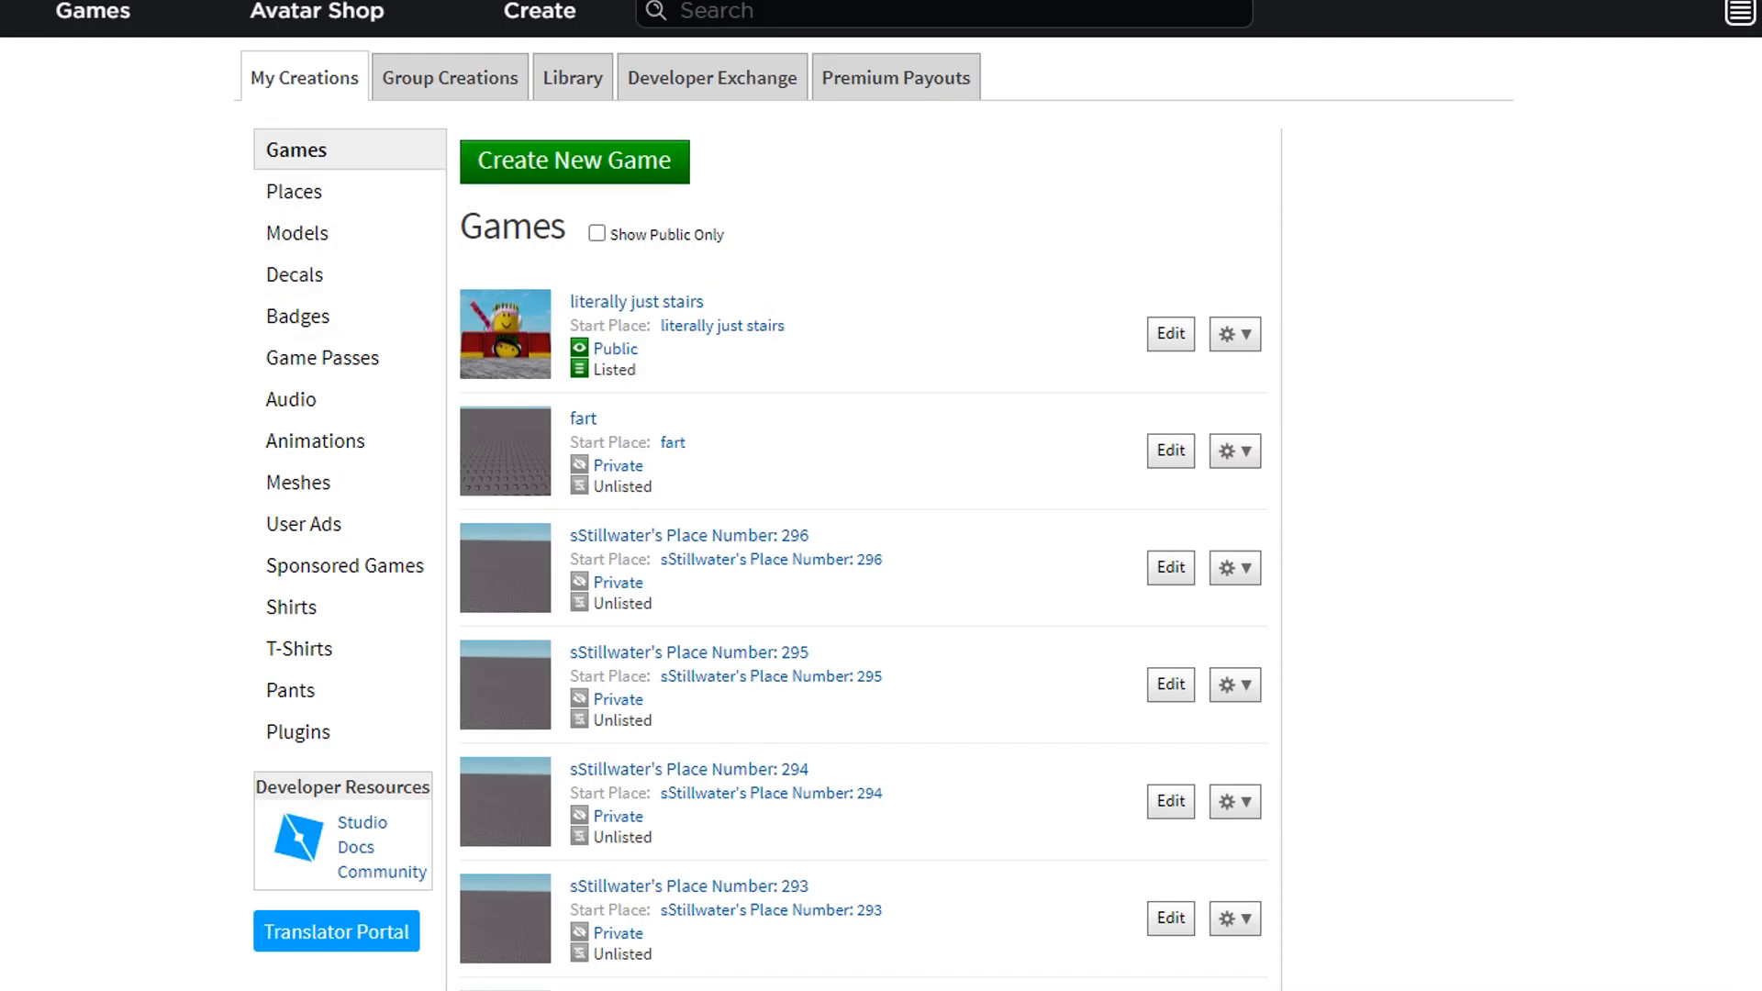
pyautogui.moveTo(315, 440)
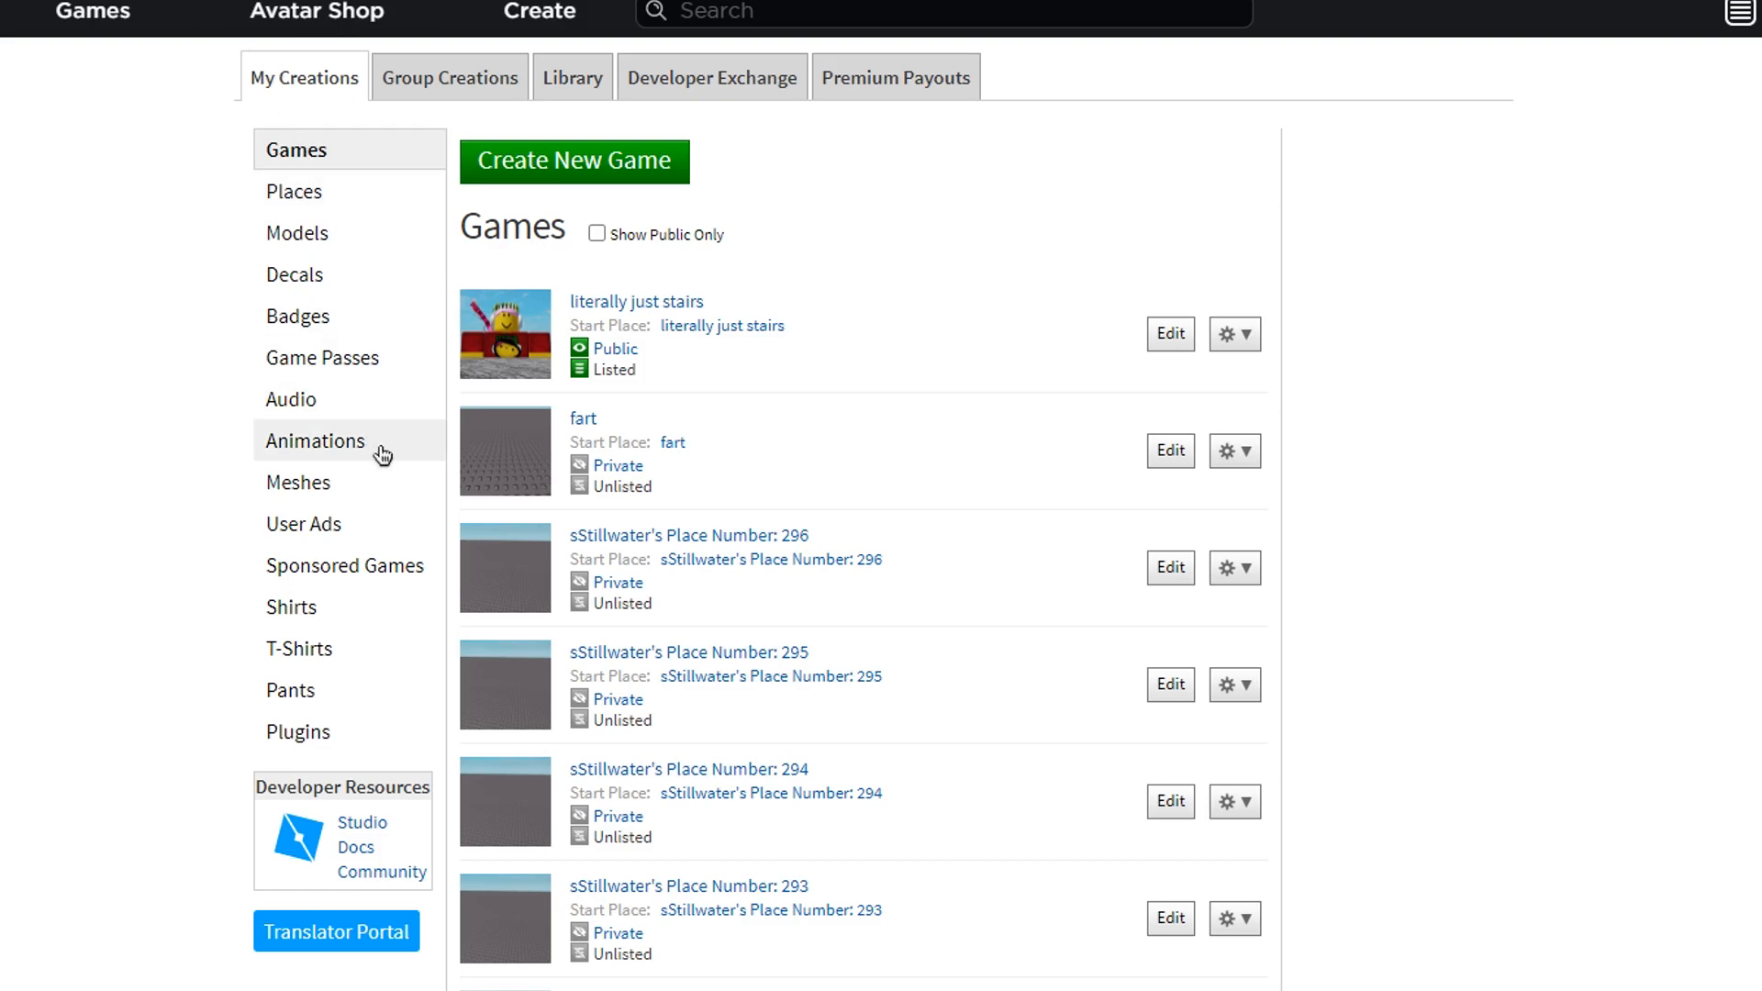
# Open the Animations list under My Creations on the Create page
pyautogui.click(314, 440)
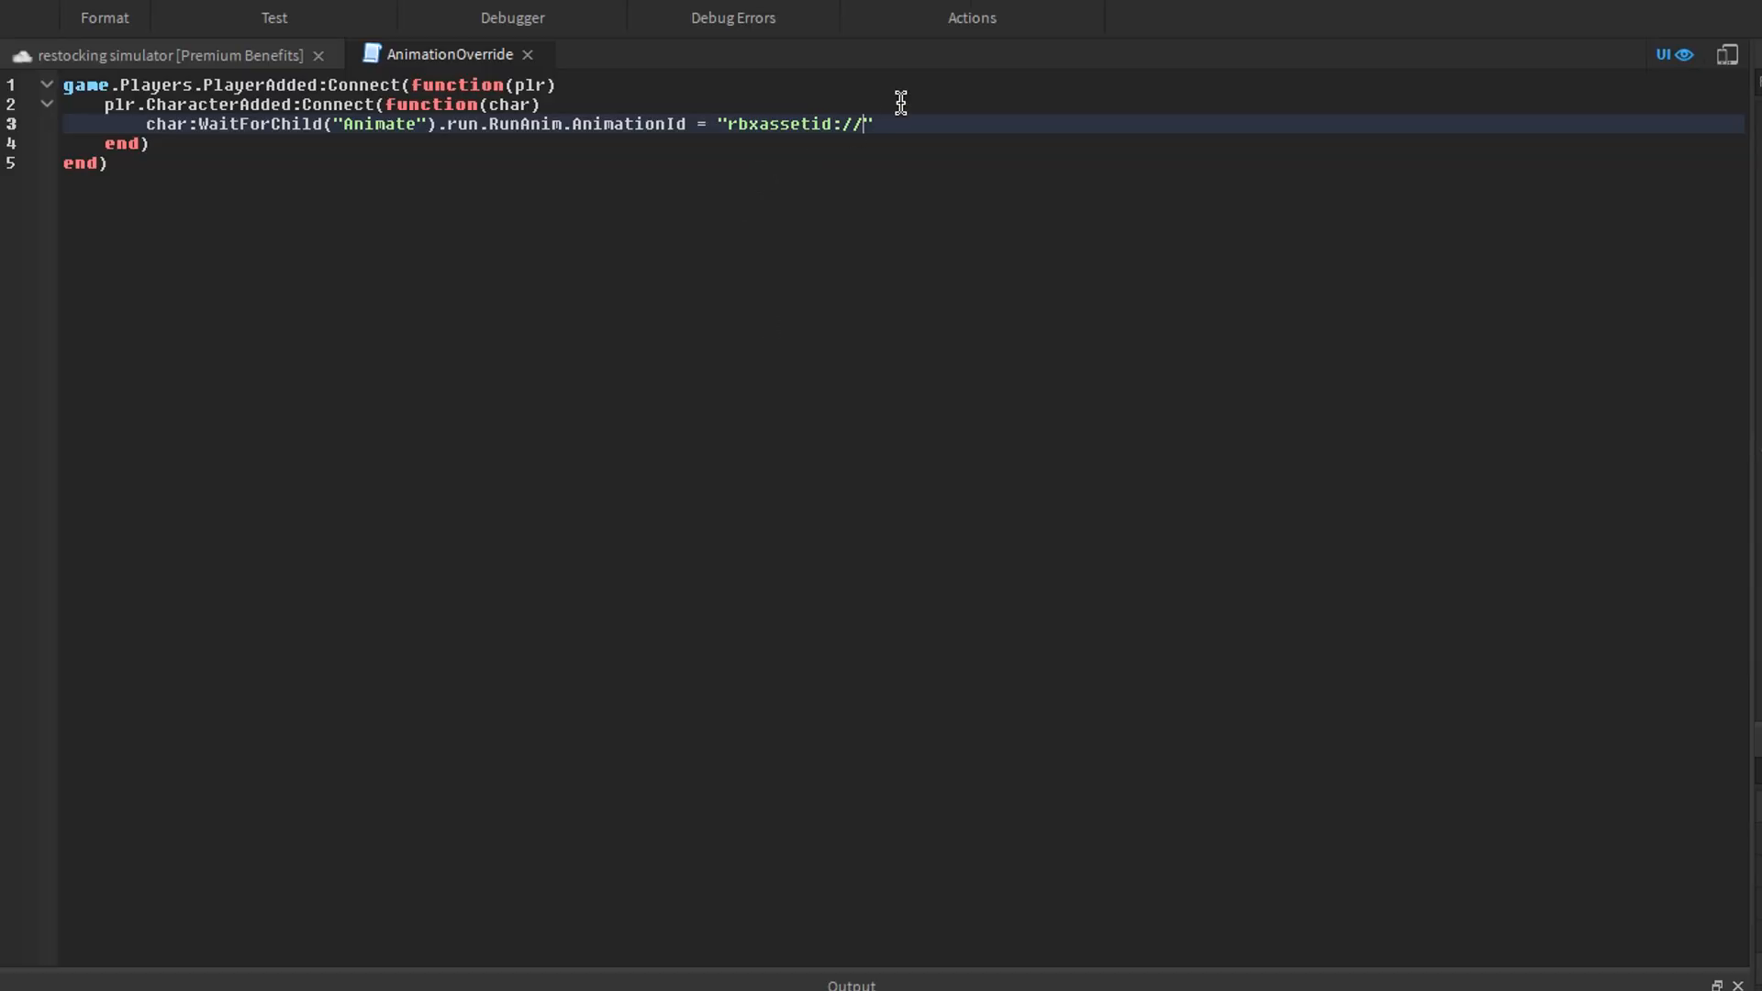
pyautogui.write('4617437703')
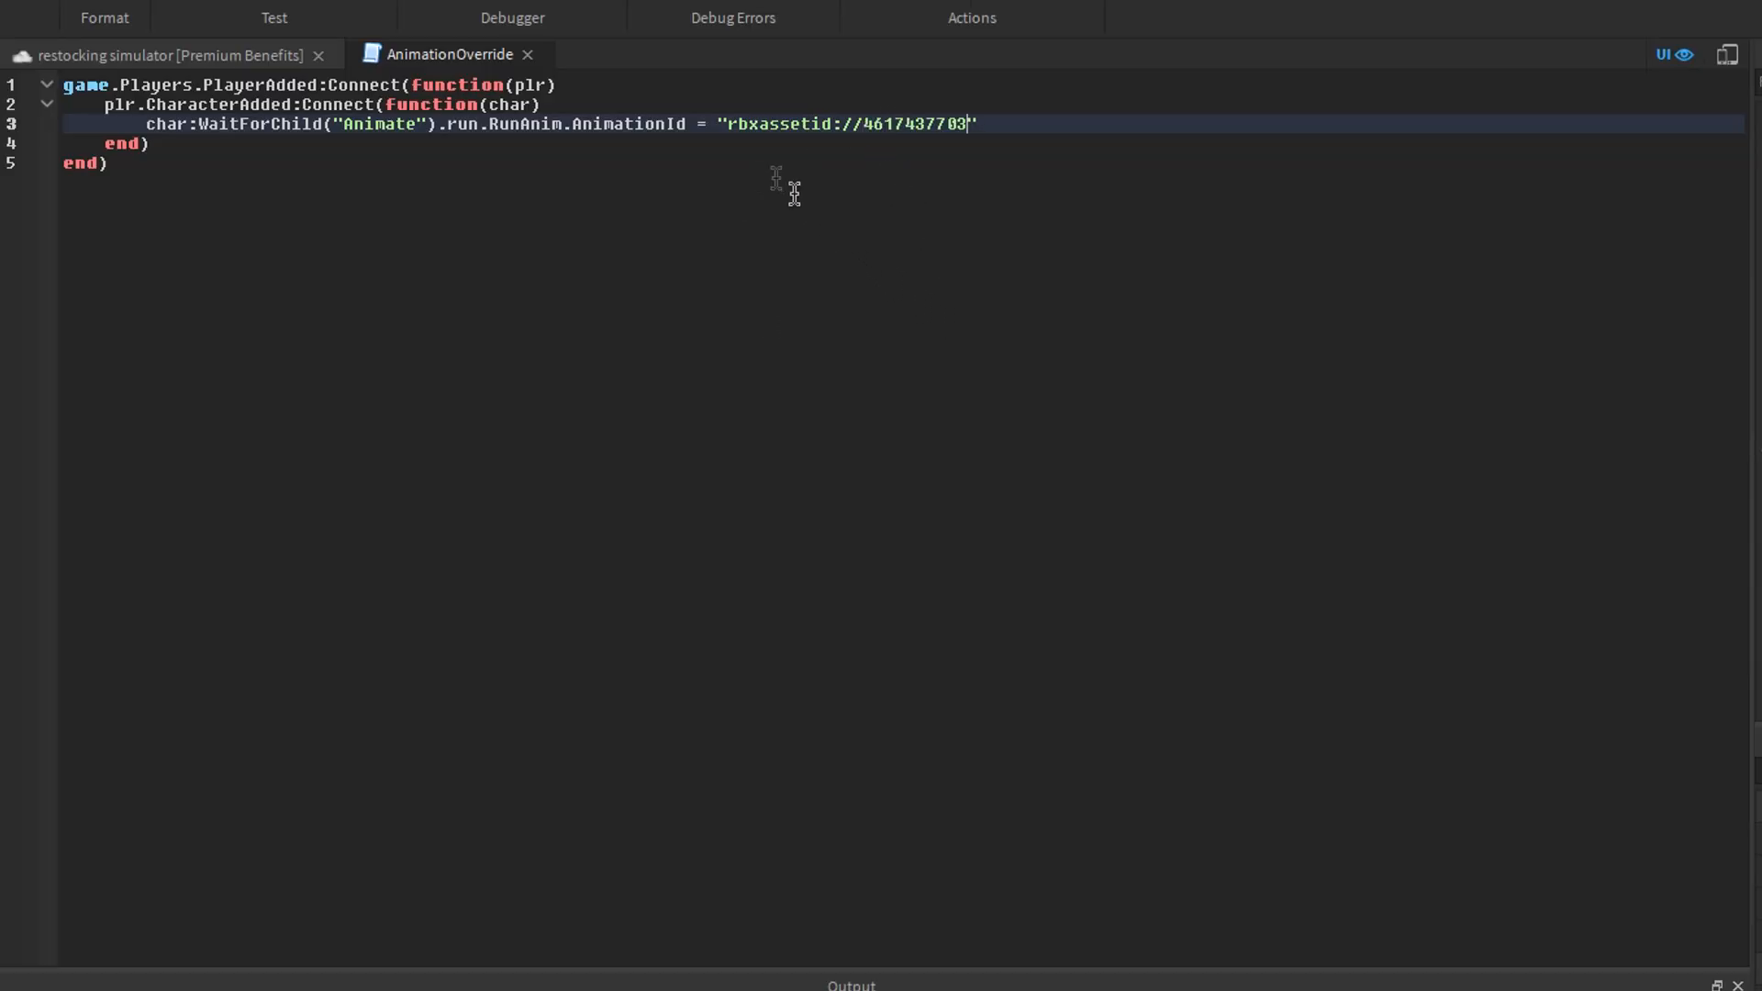
pyautogui.click(169, 54)
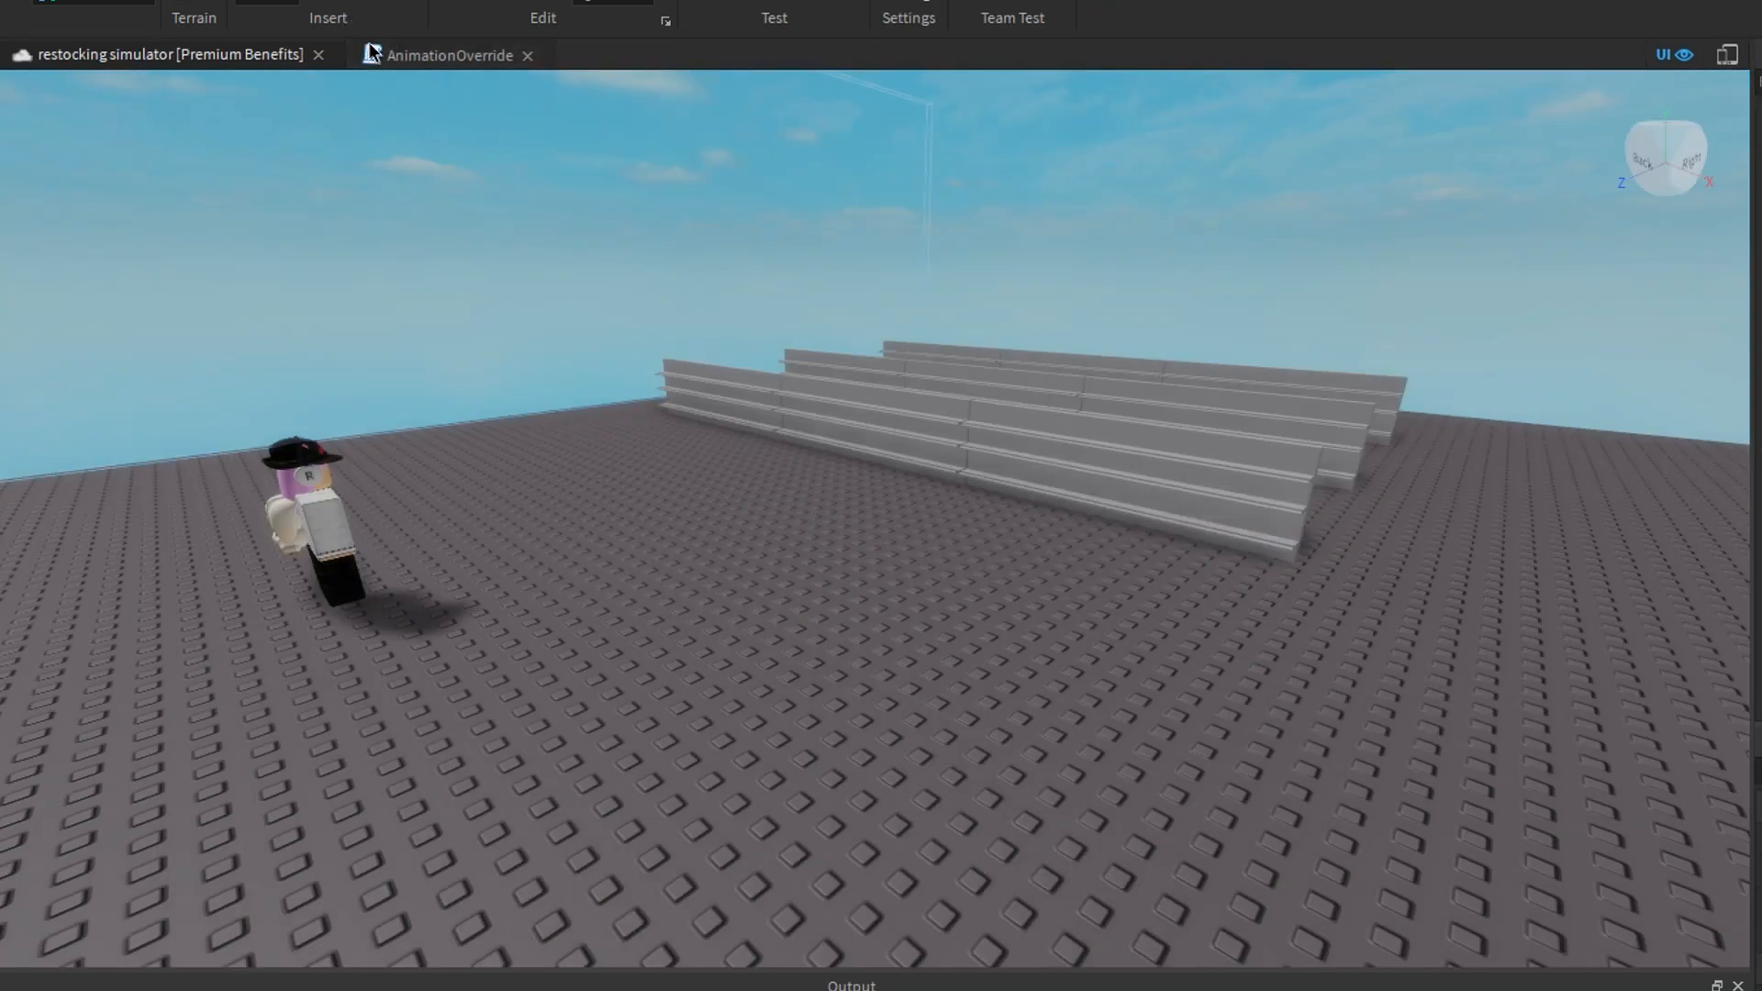
pyautogui.click(449, 54)
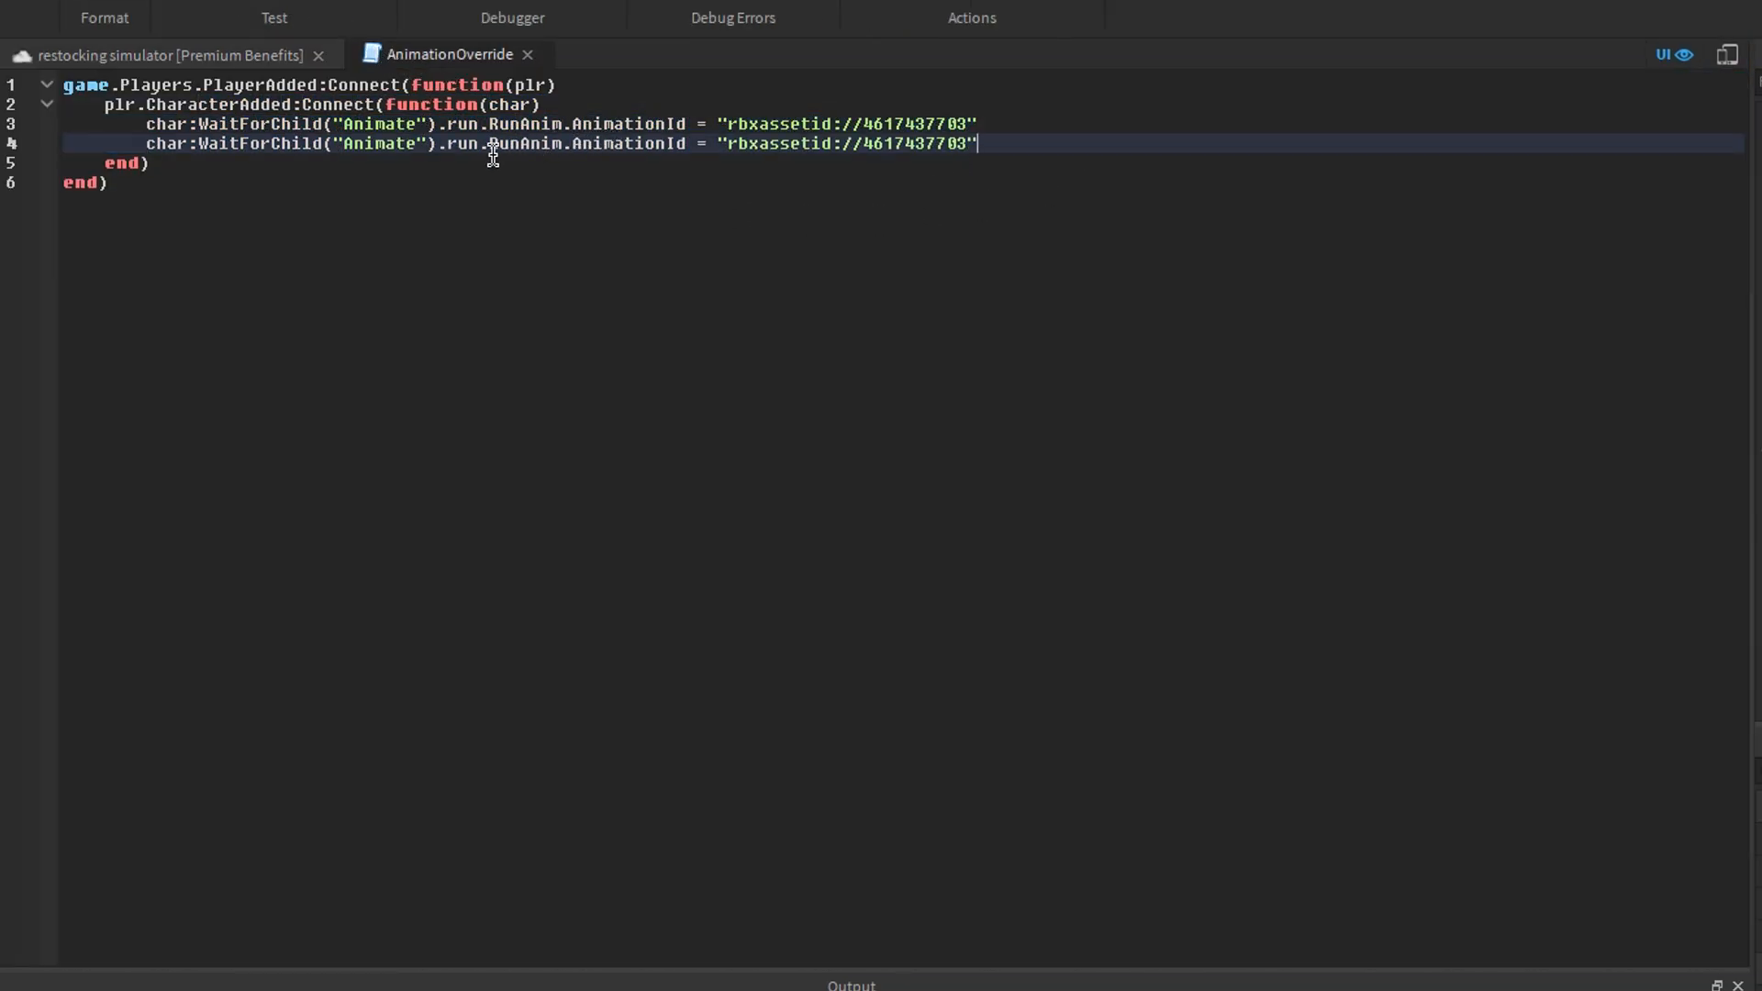
pyautogui.write('walk')
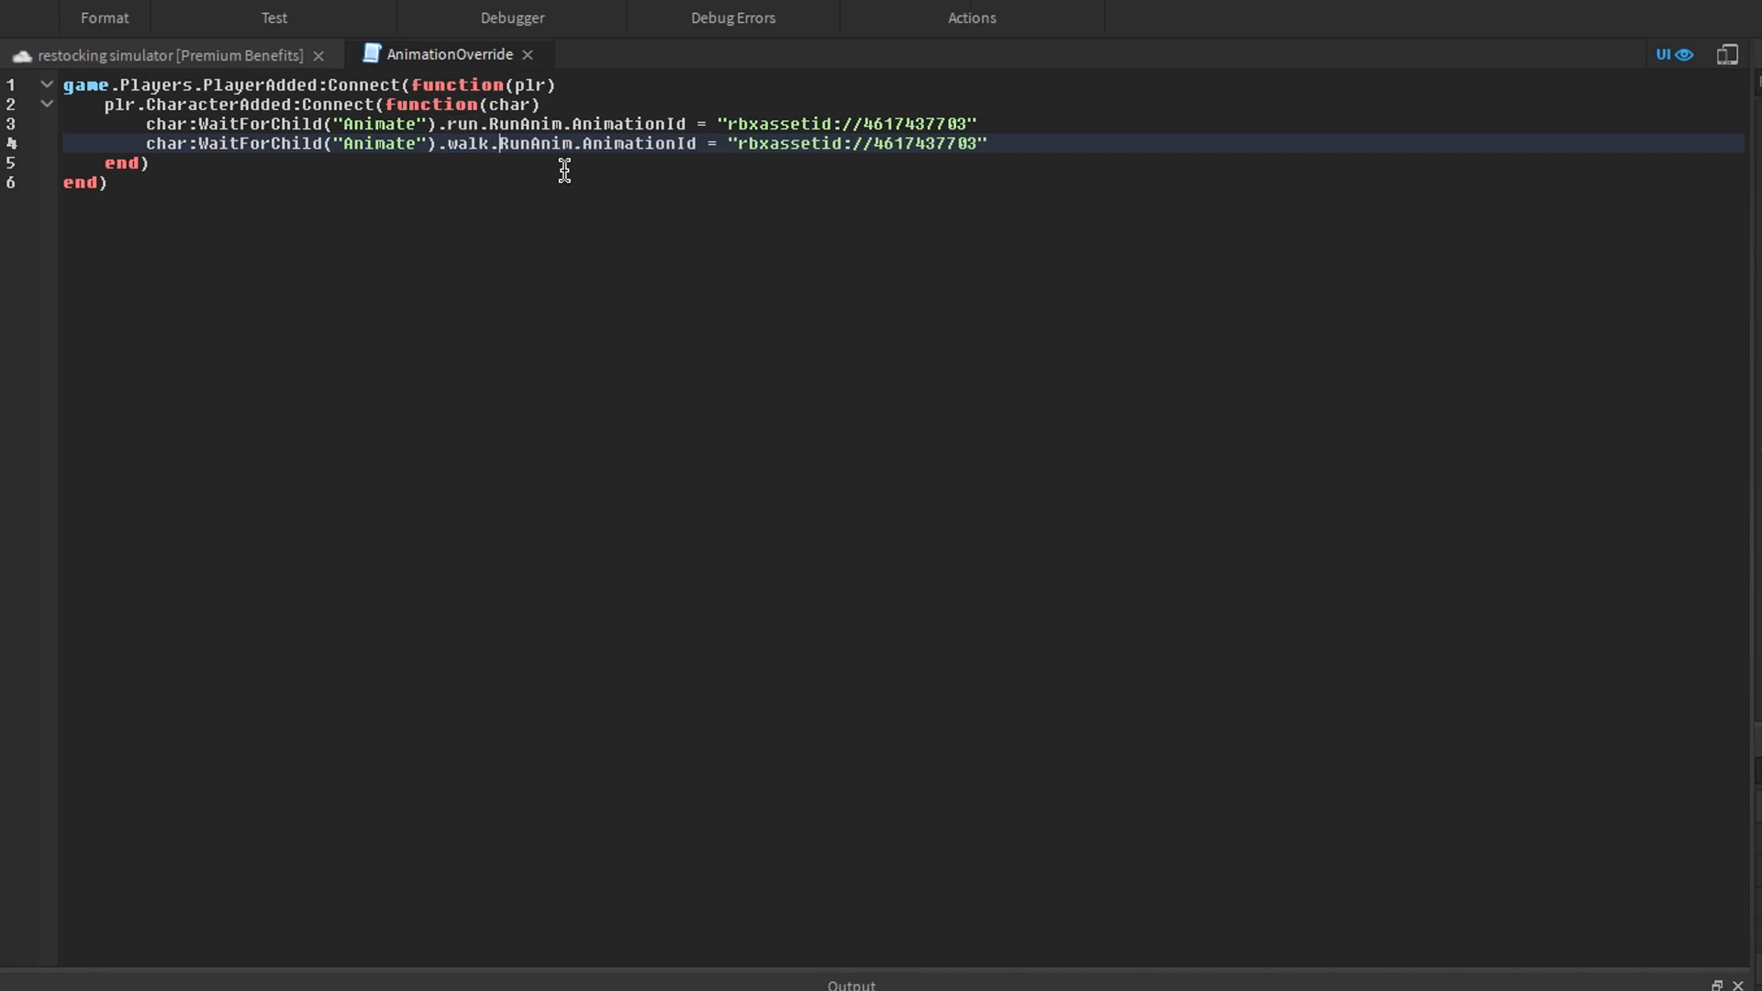
pyautogui.write('WalkAnim')
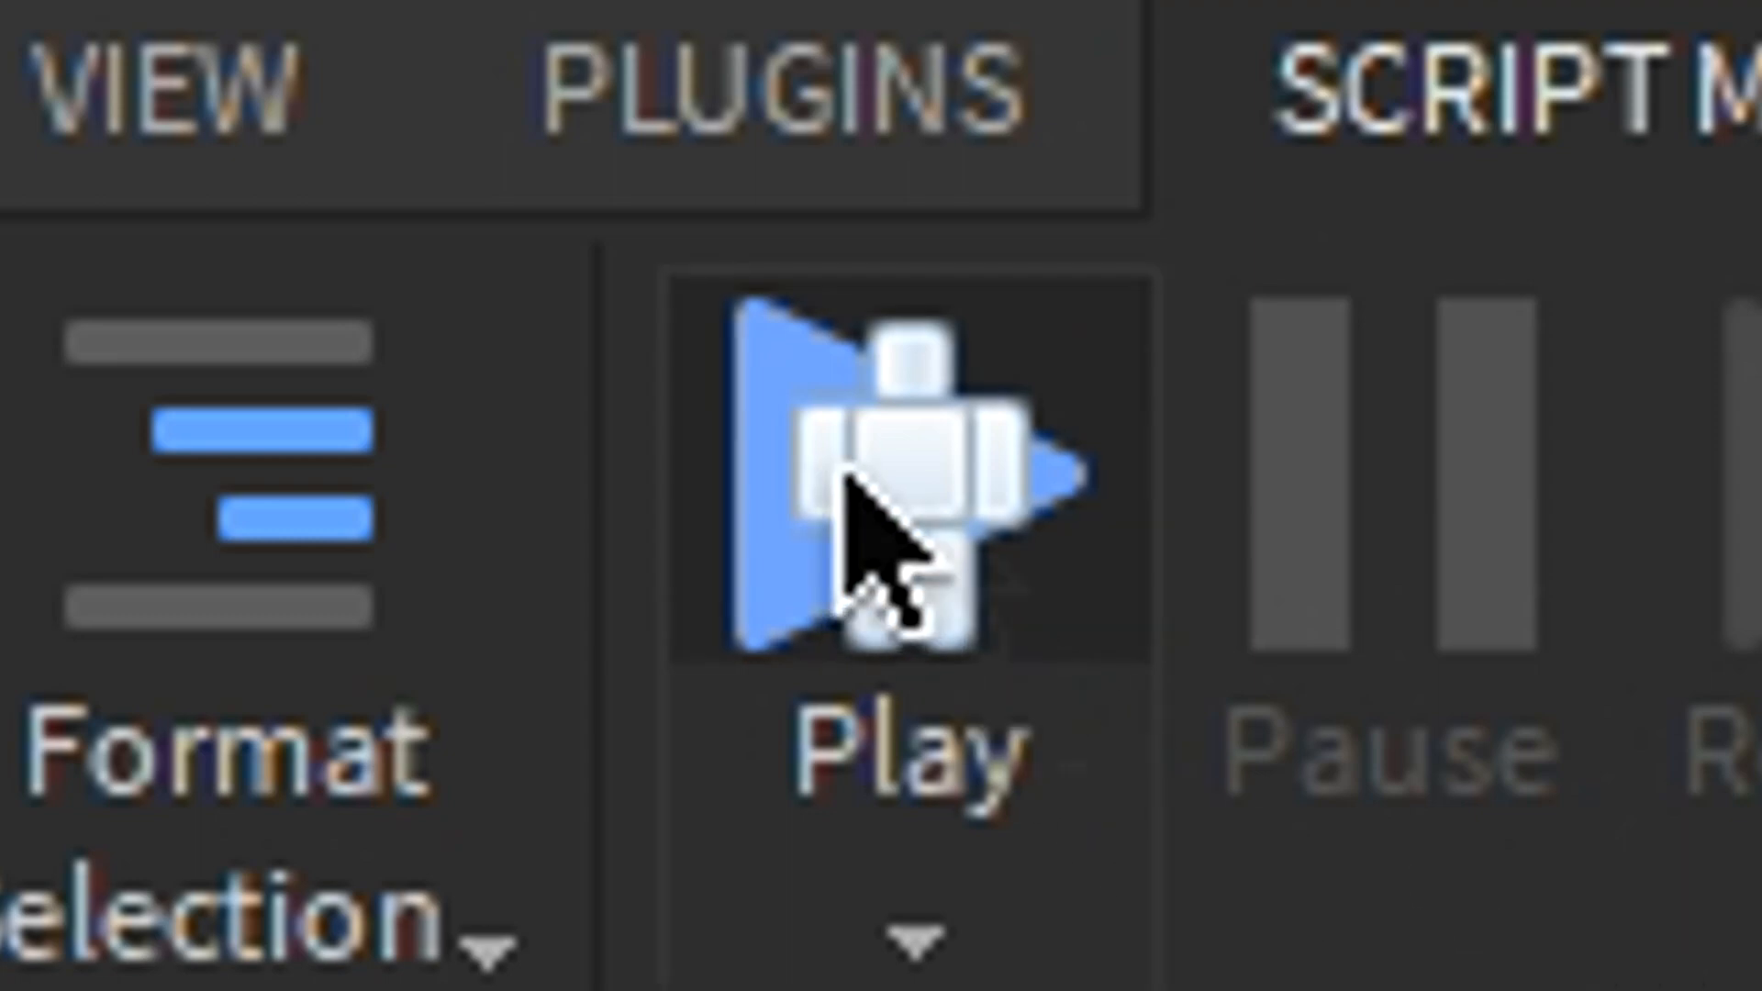
# Start a playtest of the game
pyautogui.click(899, 472)
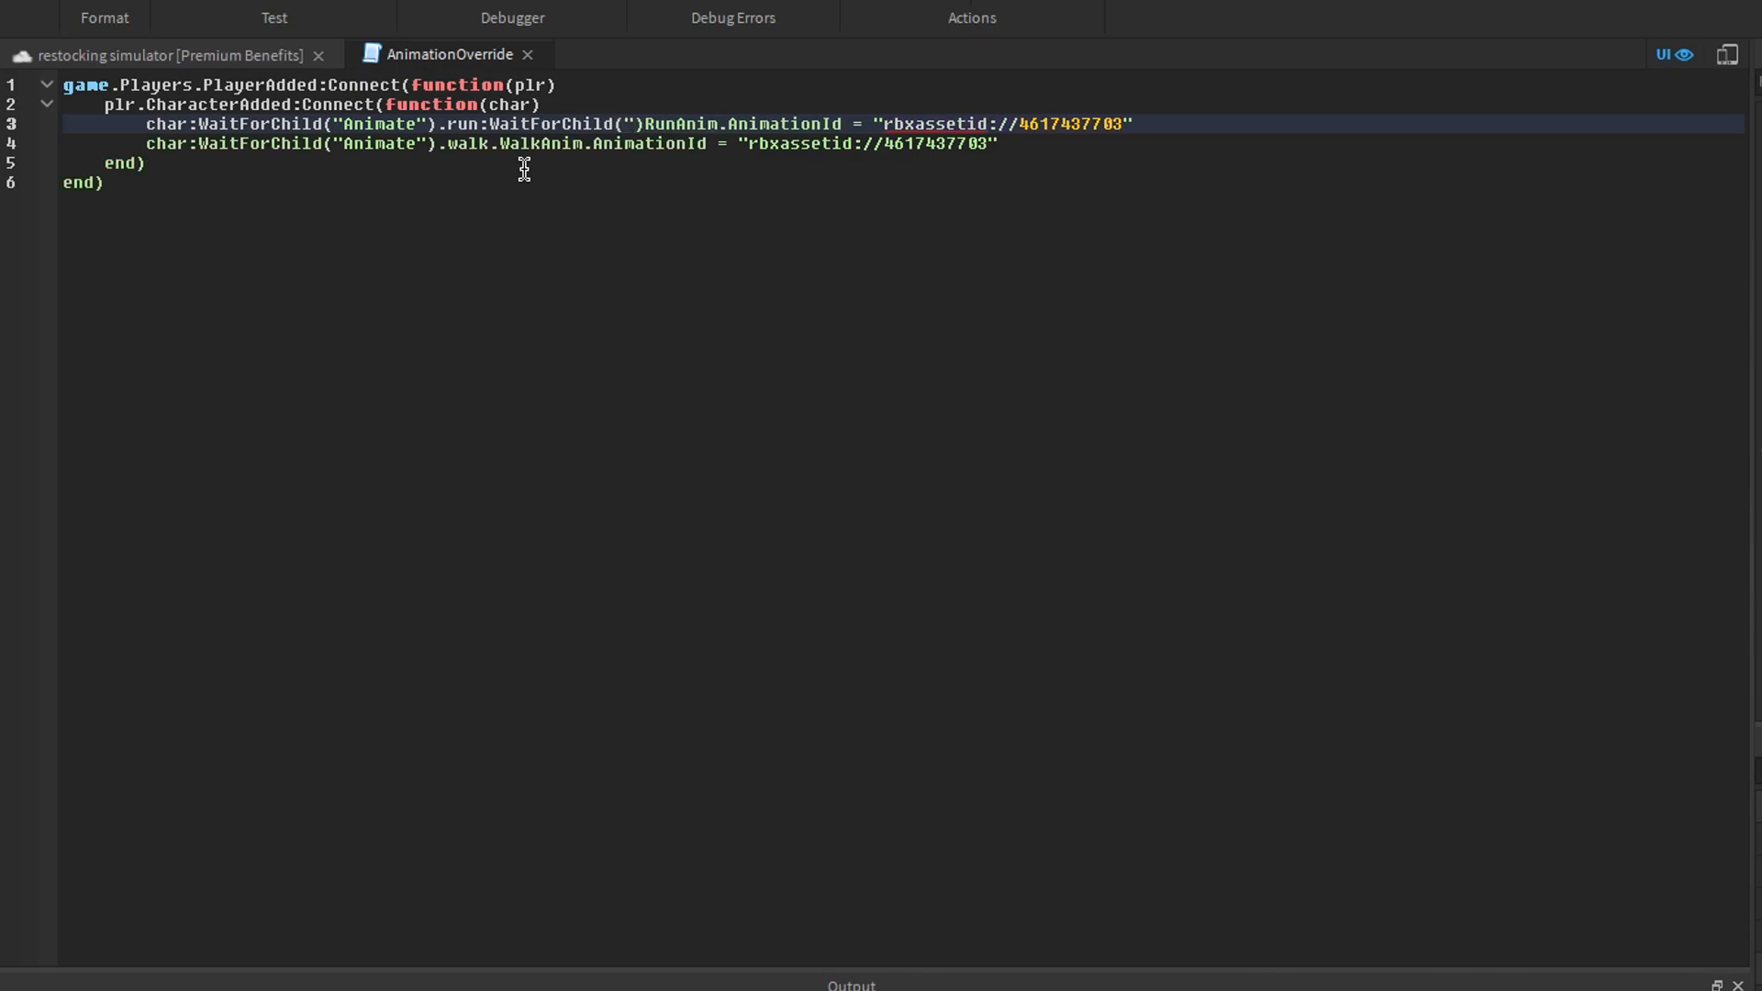
# Make line 3 wait for child "Run" and add an "-- R15" comment
pyautogui.write('Run')
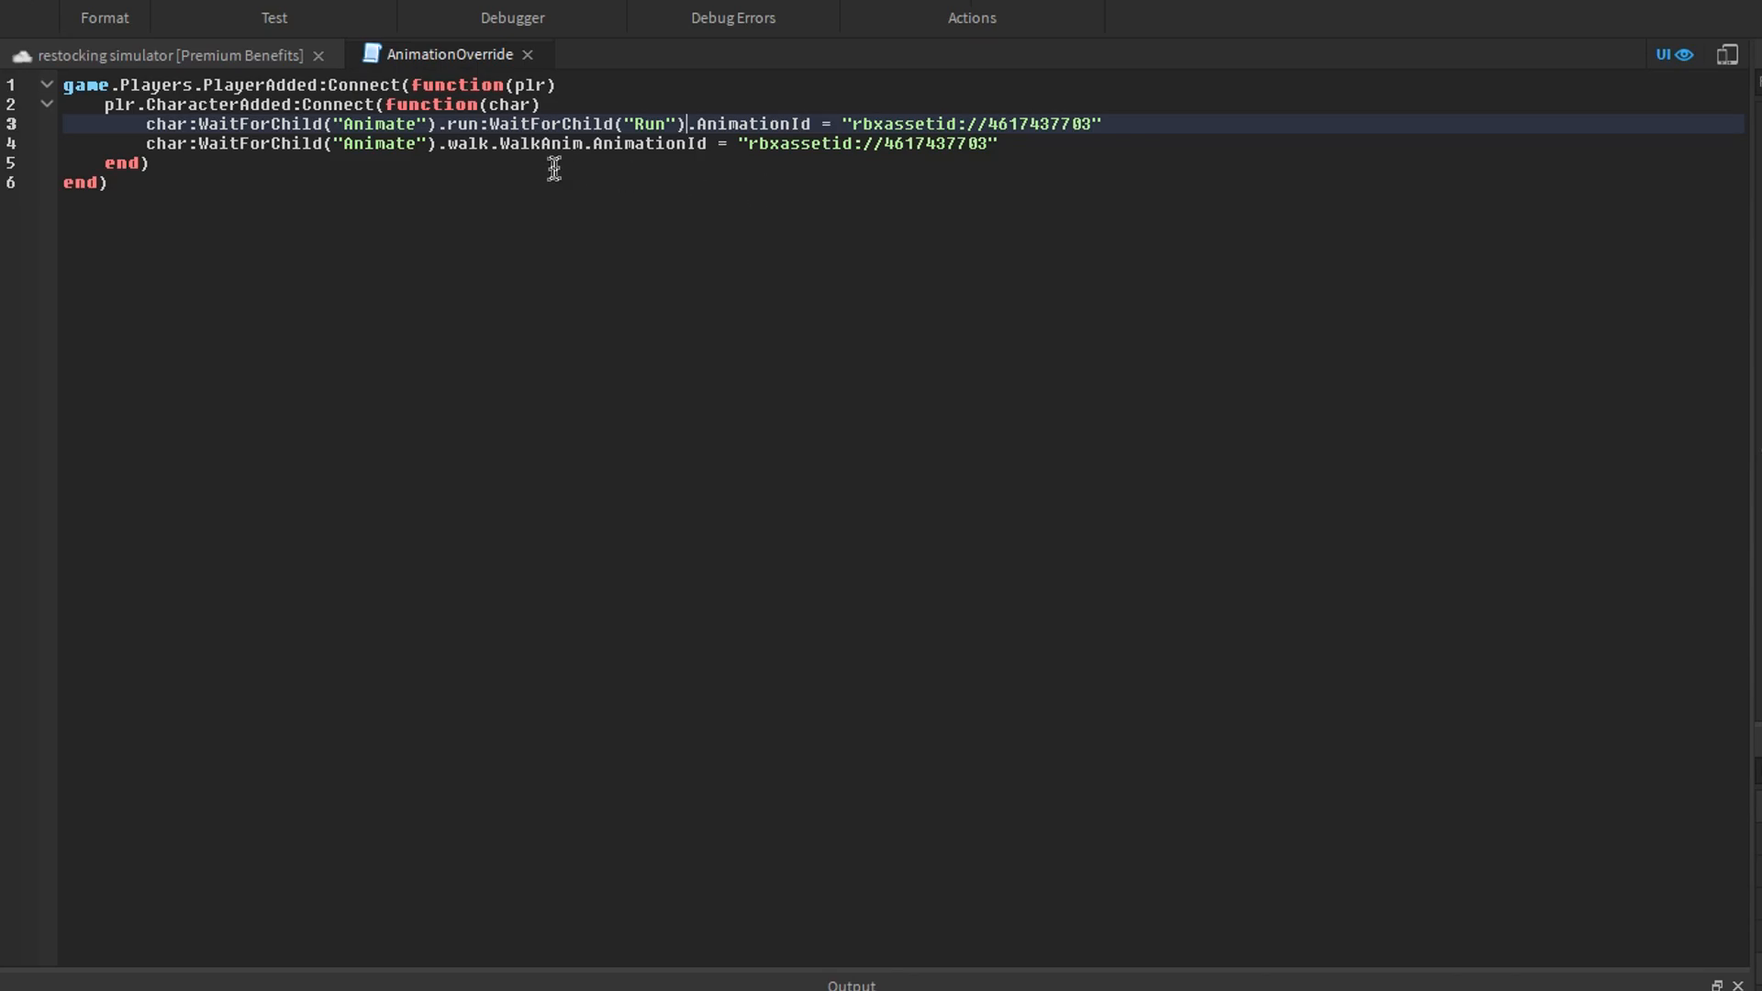
pyautogui.write('-- R15')
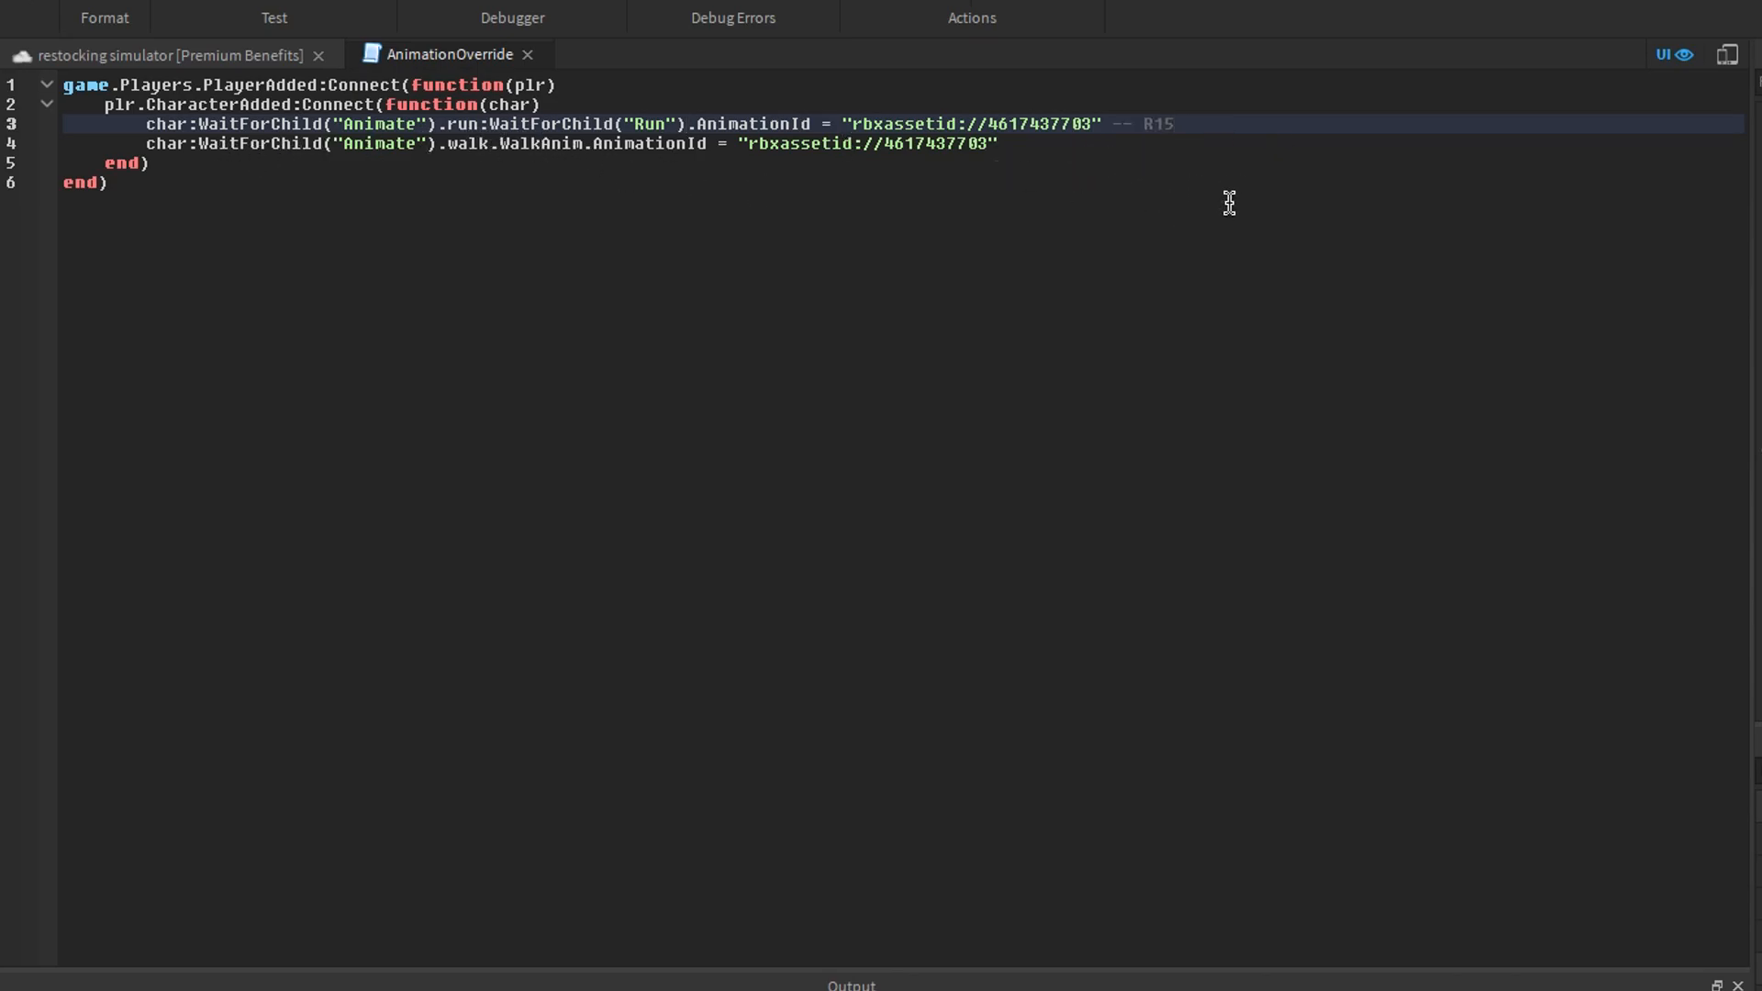
pyautogui.moveTo(1210, 311)
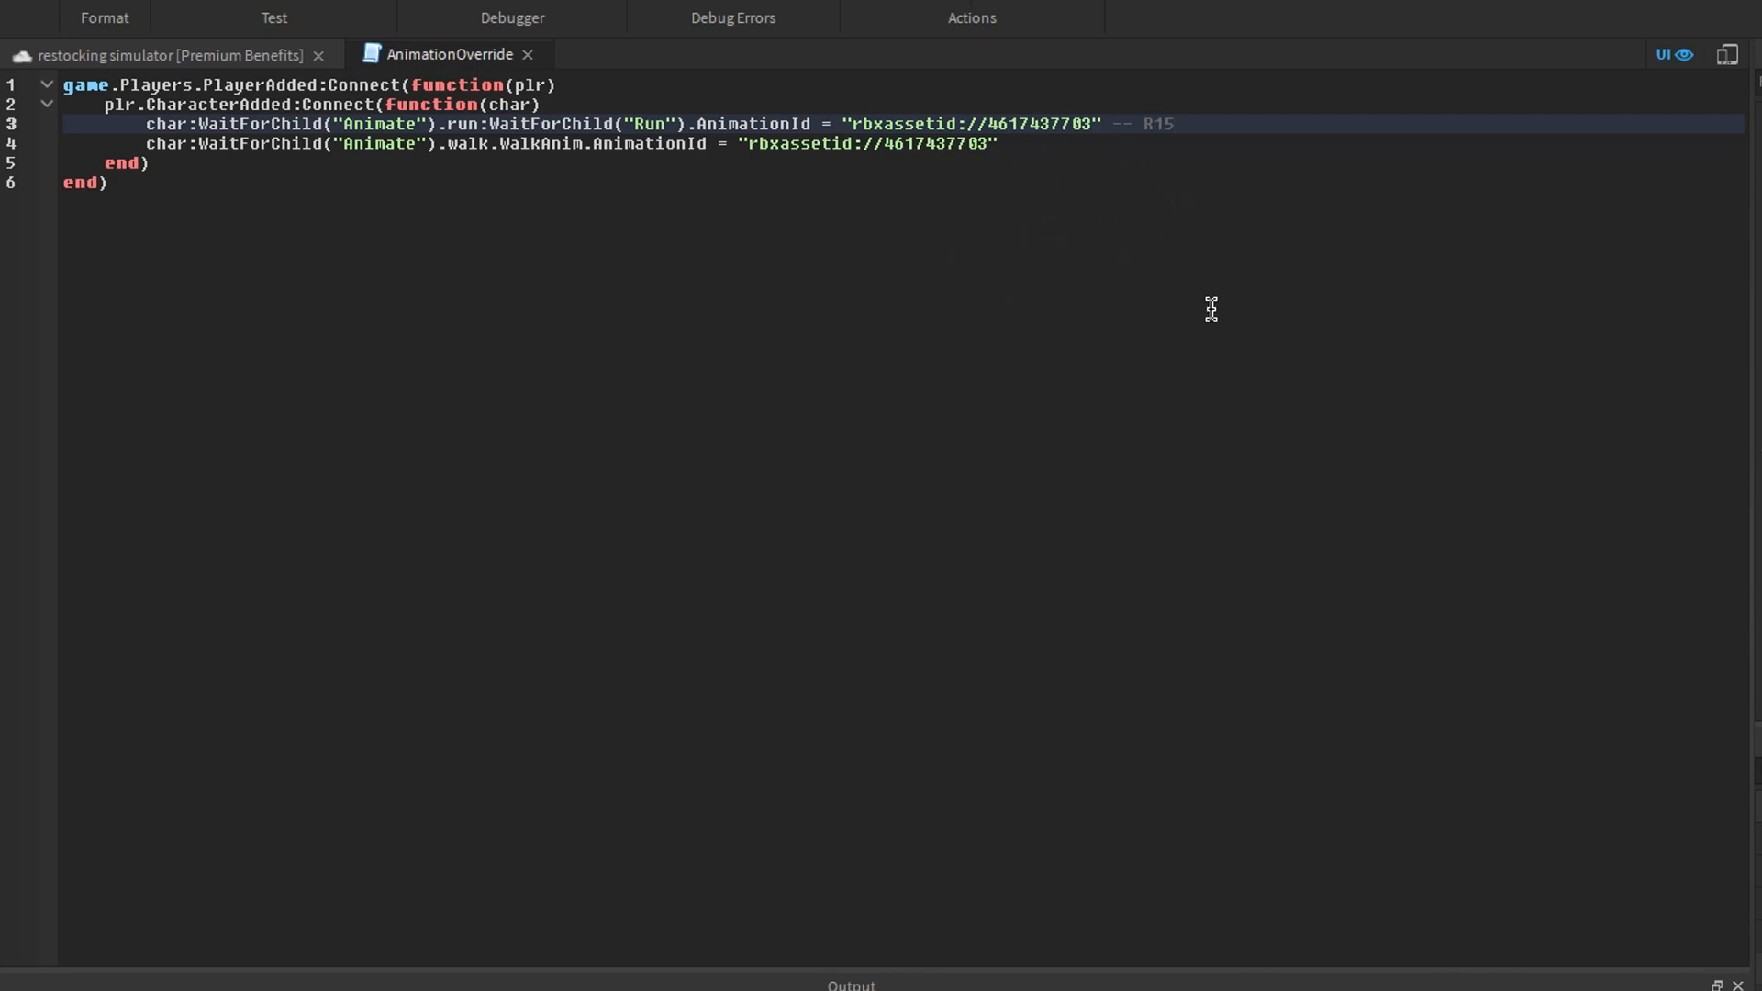